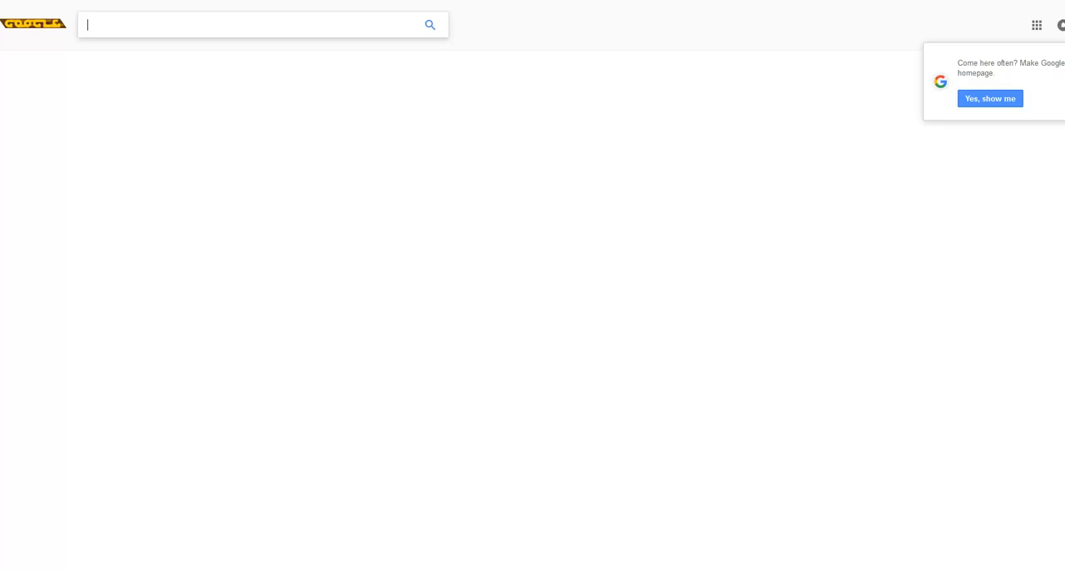
- Search Google for 'Dear Samsung' and land on the GSMArena homepage
text(Dear Sam)
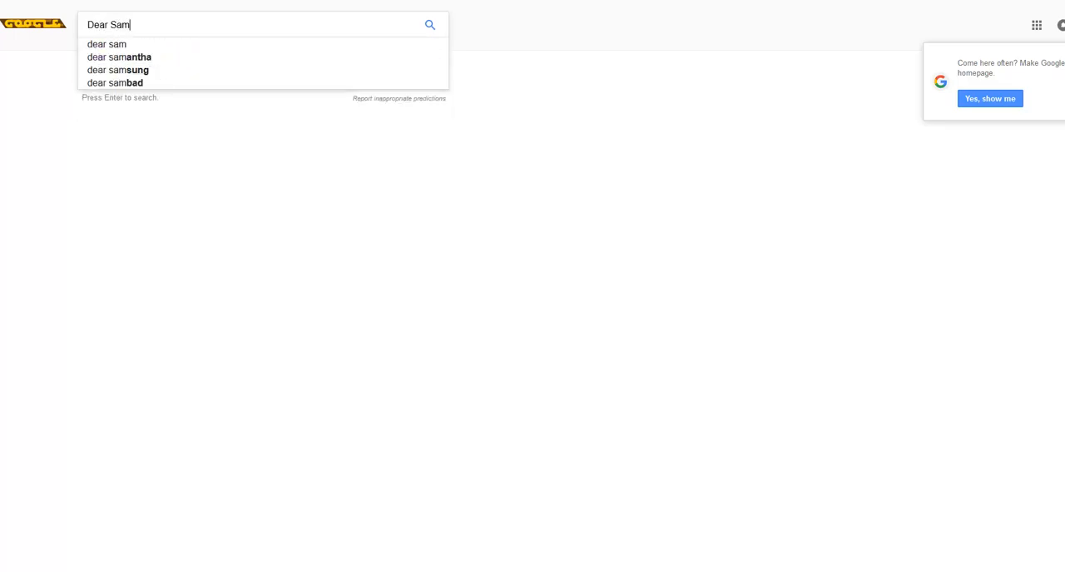
text(sung)
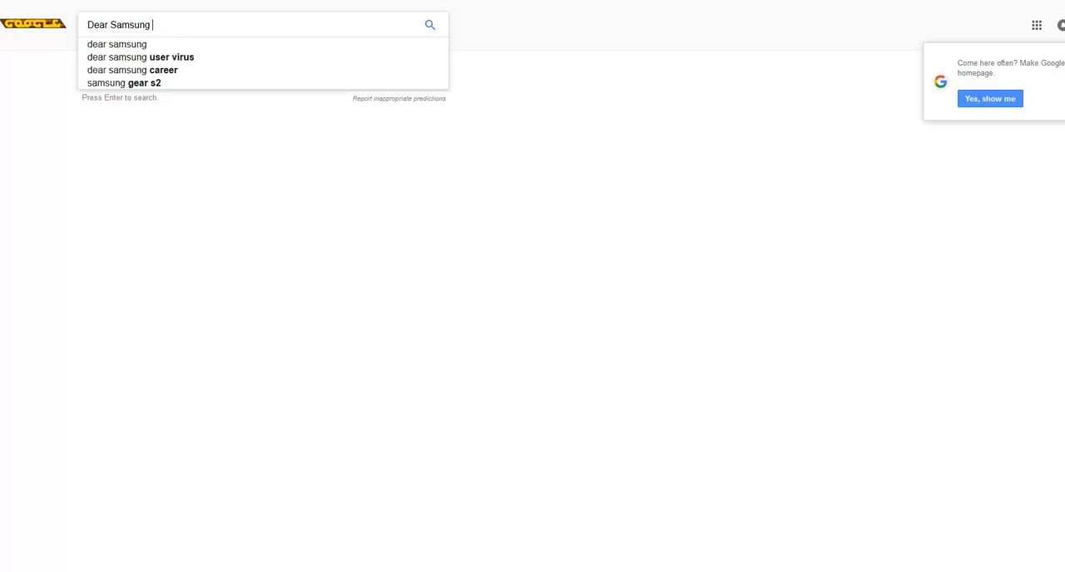
text(Volume D)
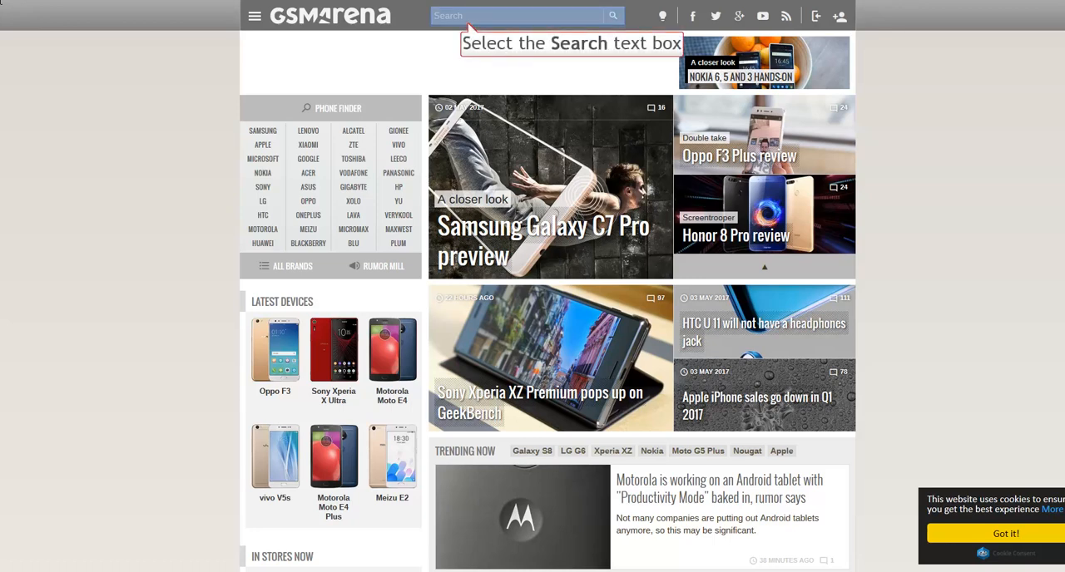
- Go to the Samsung phones listing and open the Galaxy S8+ specifications page
click(515, 16)
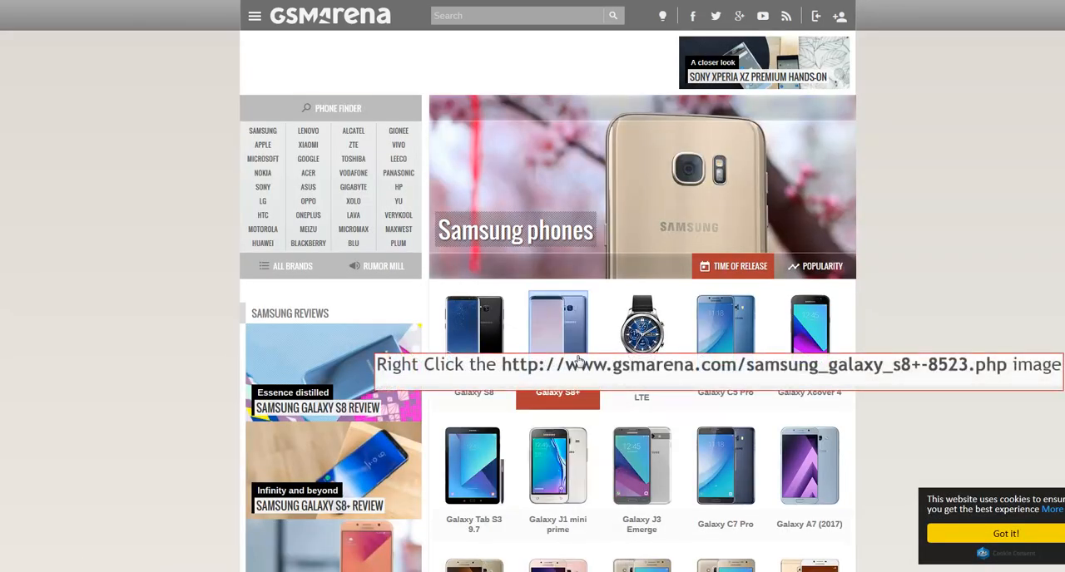
right_click(558, 333)
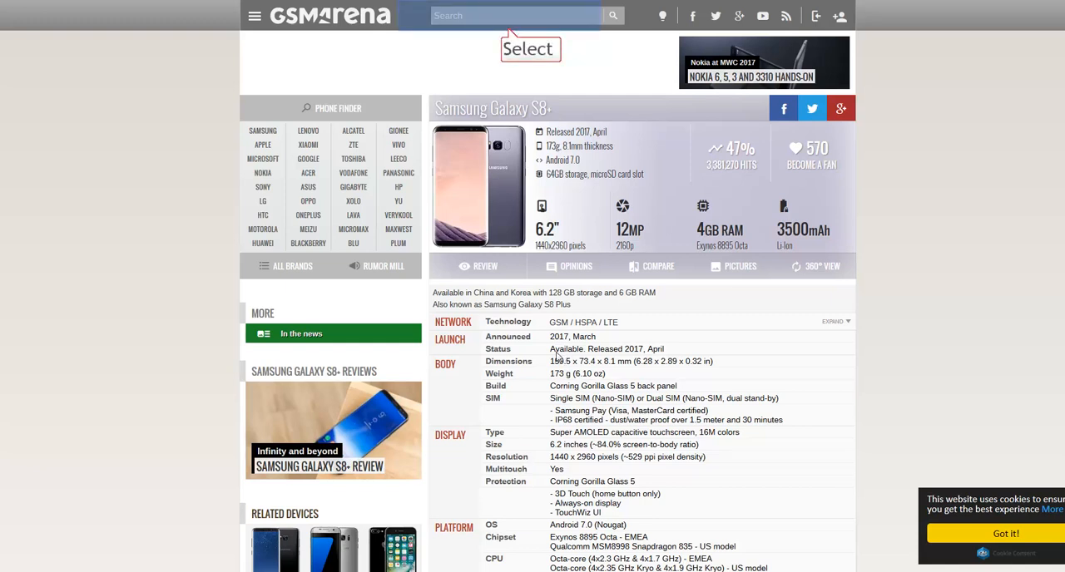
- Search the site for 'a9 pro', open the Galaxy A9 Pro (2016) page and select its 5000 battery figure
click(516, 16)
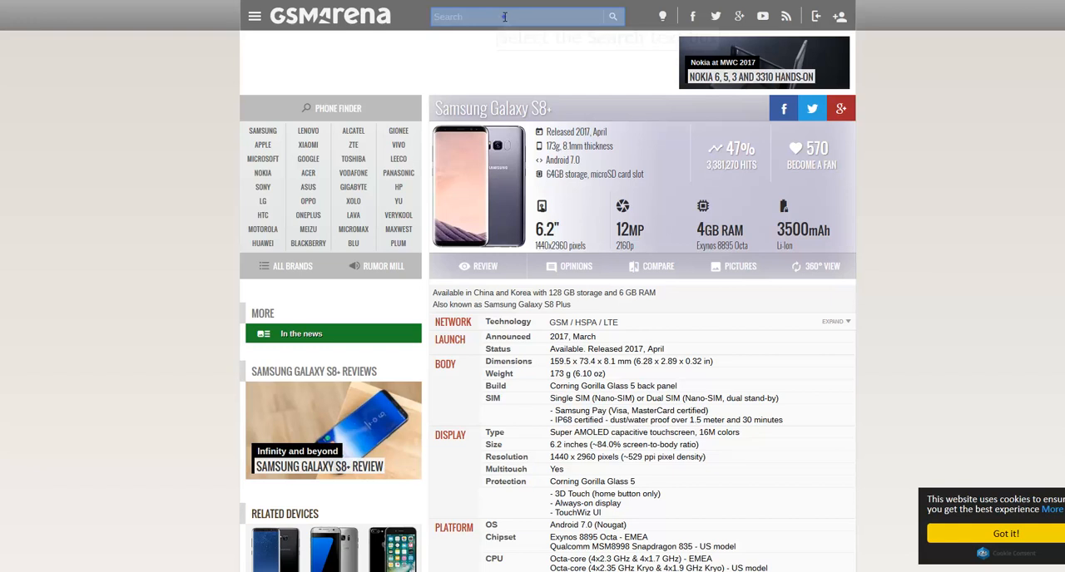
text(a)
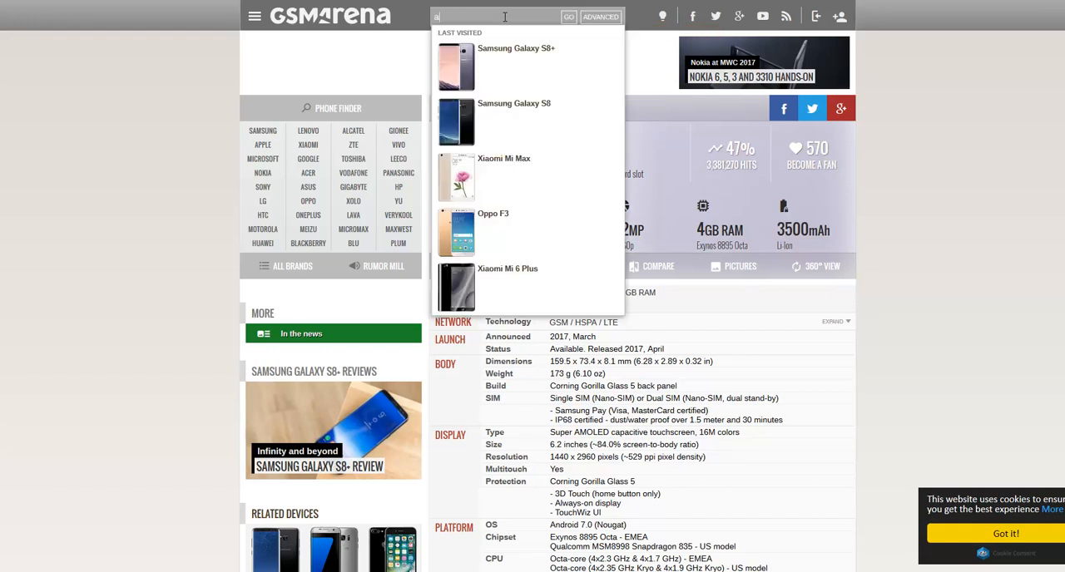
text(0)
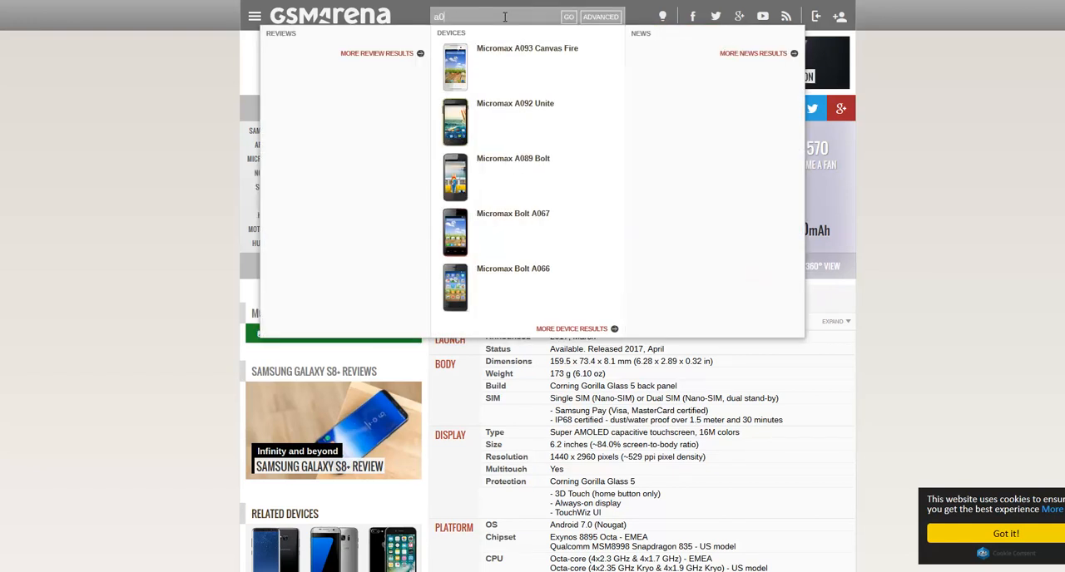
text(a9 pro)
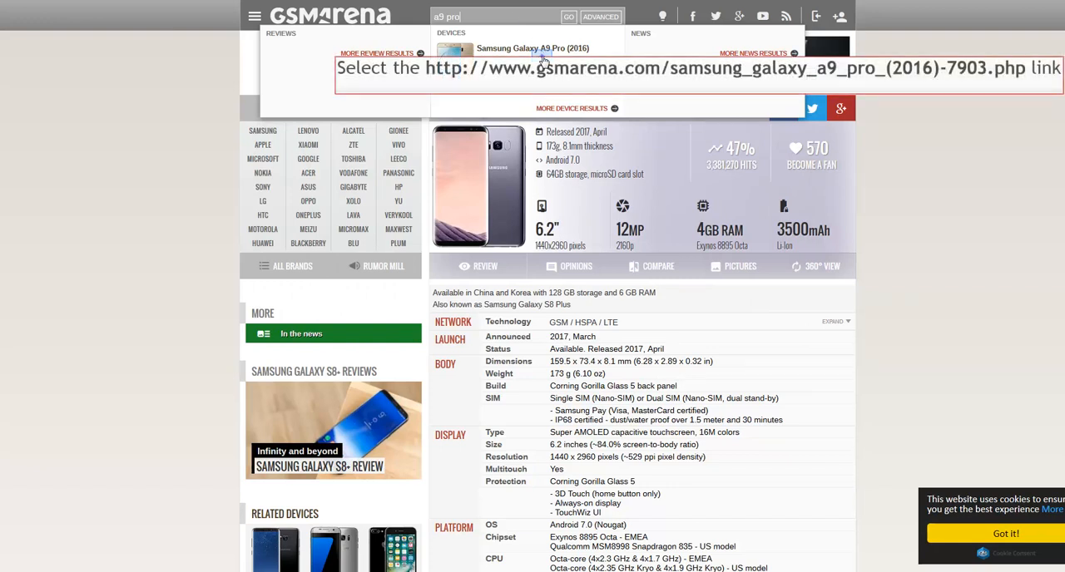
click(532, 47)
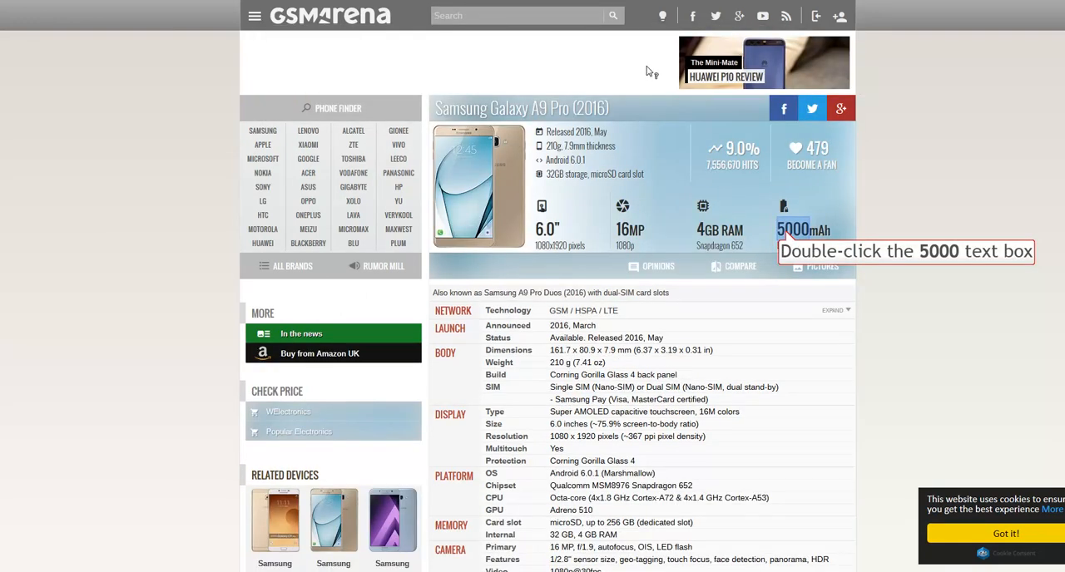
double_click(792, 229)
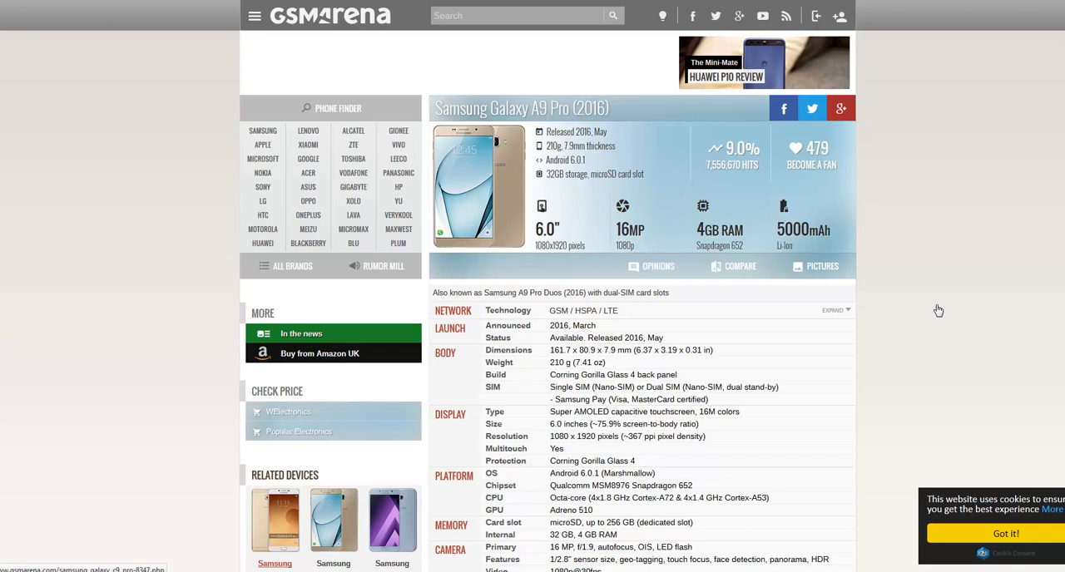
right_click(274, 519)
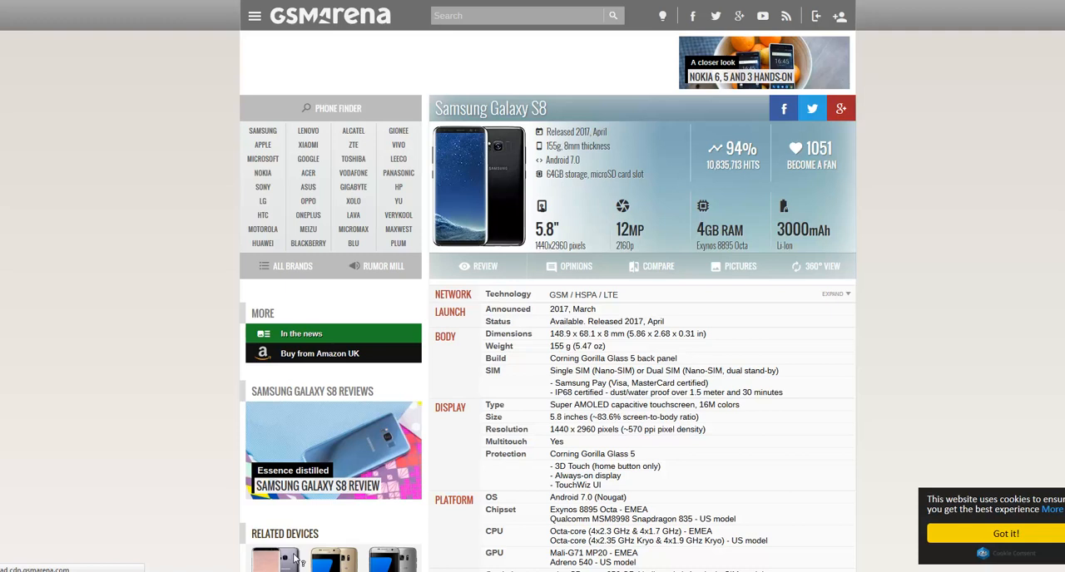
mouse_move(779, 317)
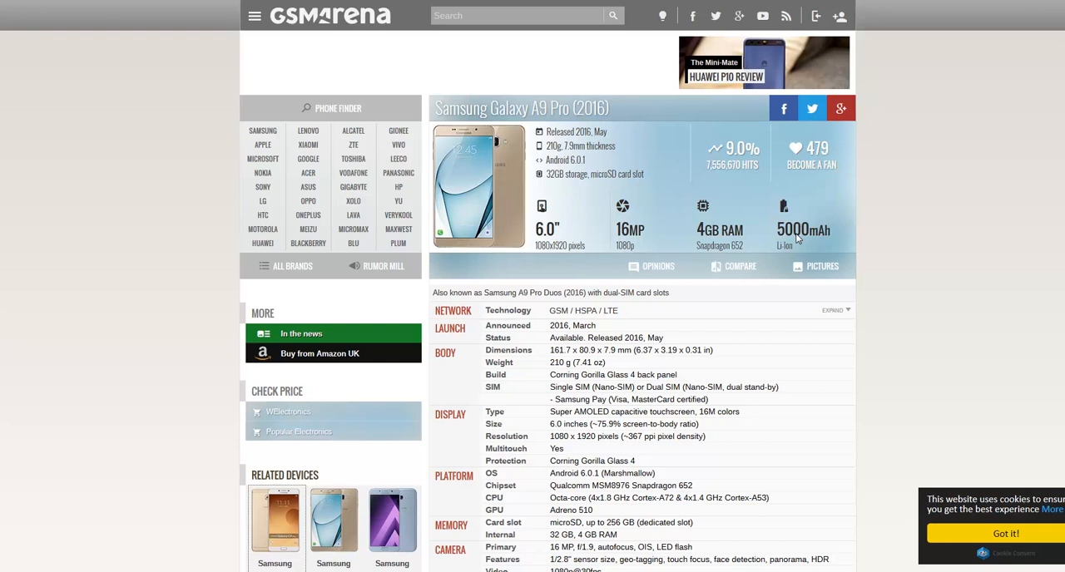
mouse_move(918, 289)
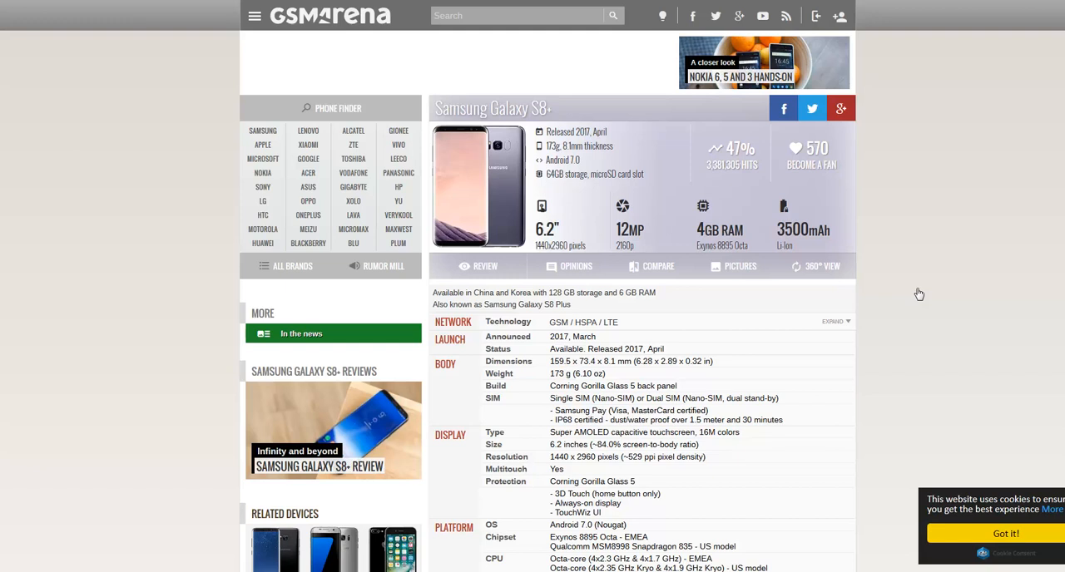
mouse_move(774, 276)
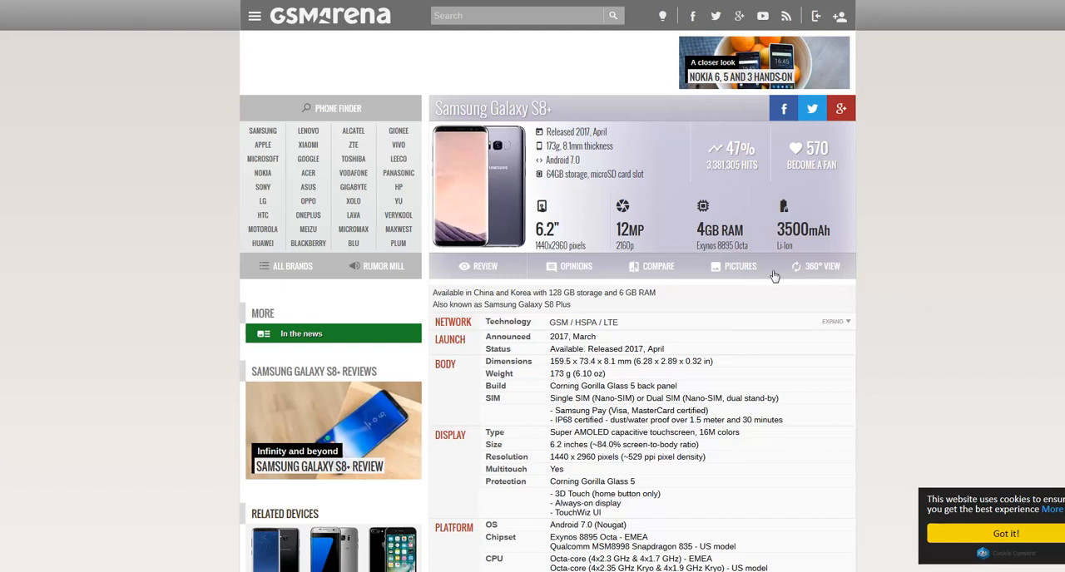
- Return from the GSMArena pages to the Google search page
click(732, 267)
text(How)
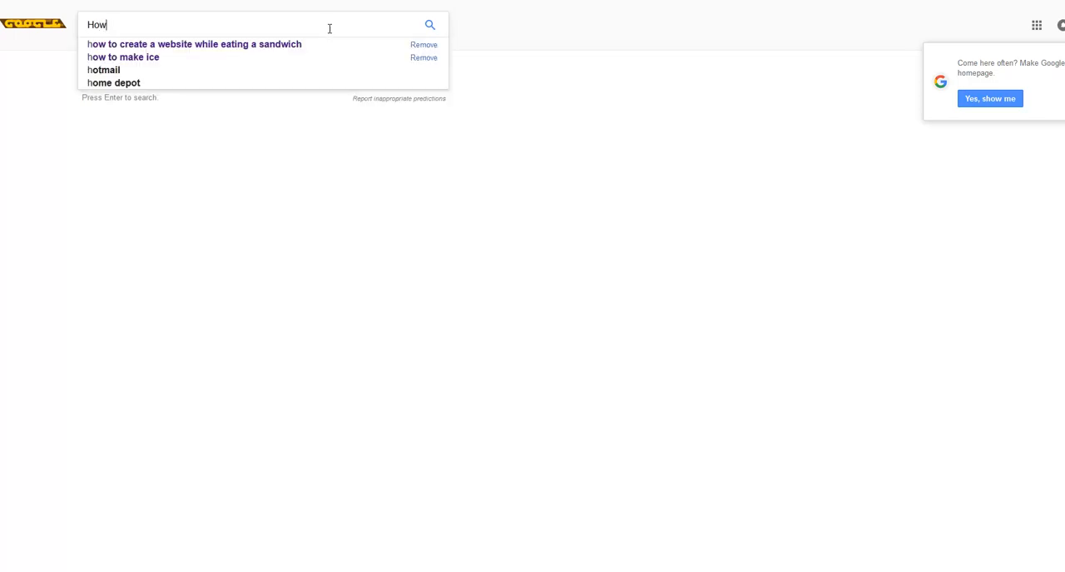
- Enter 'How can I sell my k' and submit the 'how can i sell my kidneys' suggestion
text(ca)
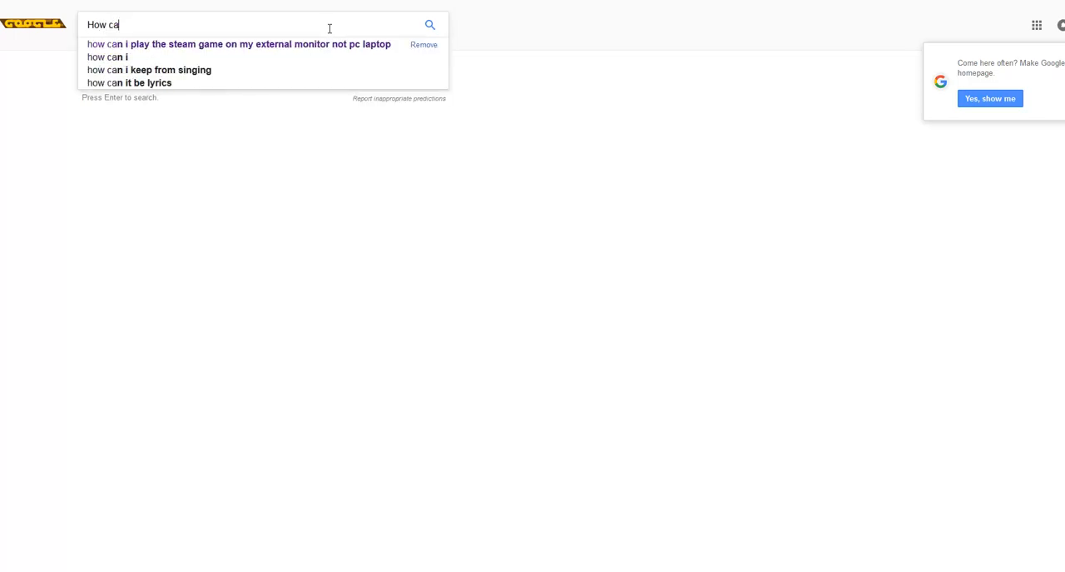
text(n I)
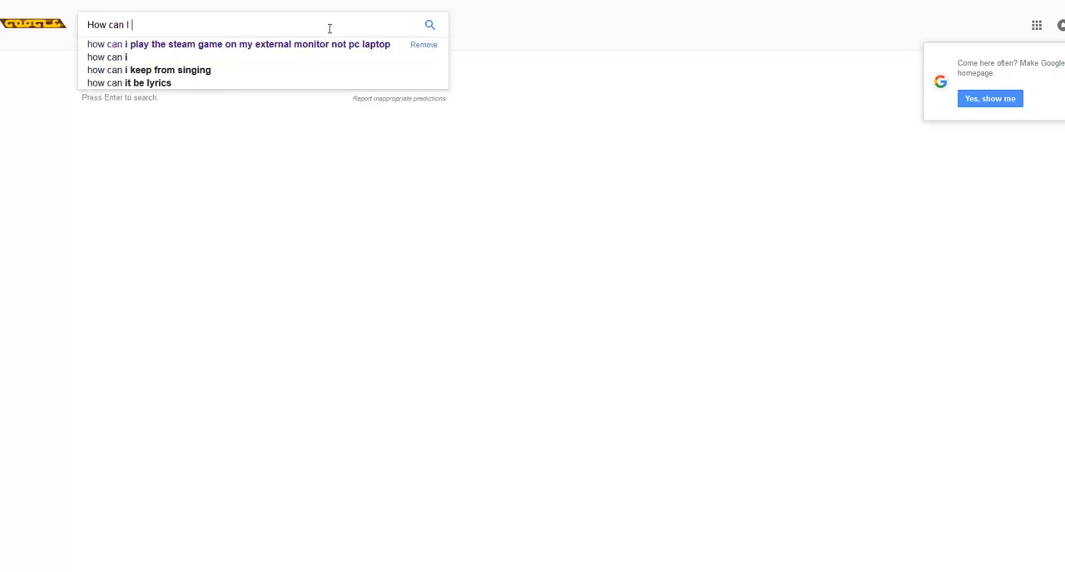
text(sell my k)
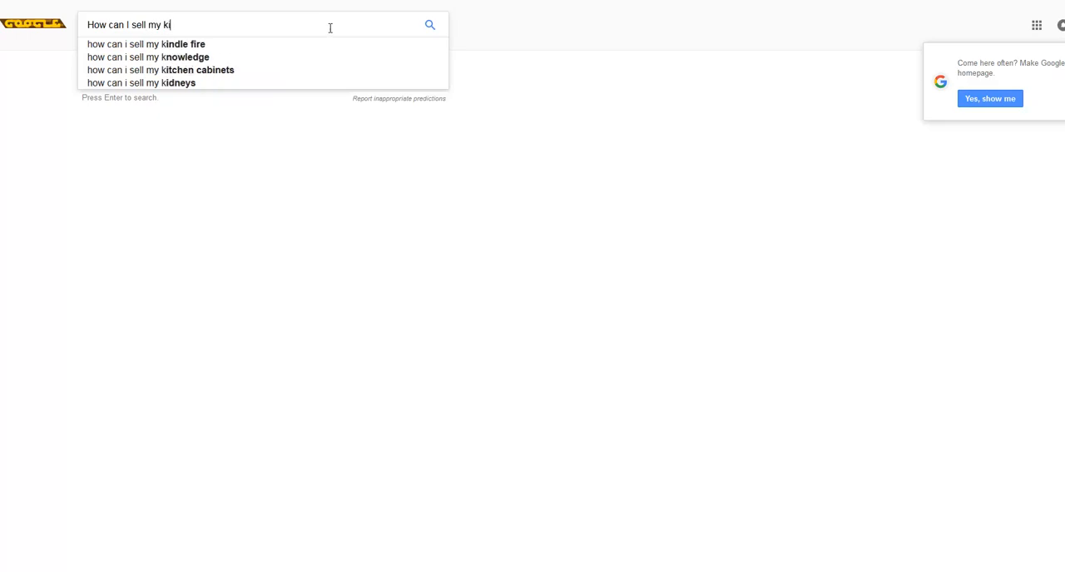
click(140, 83)
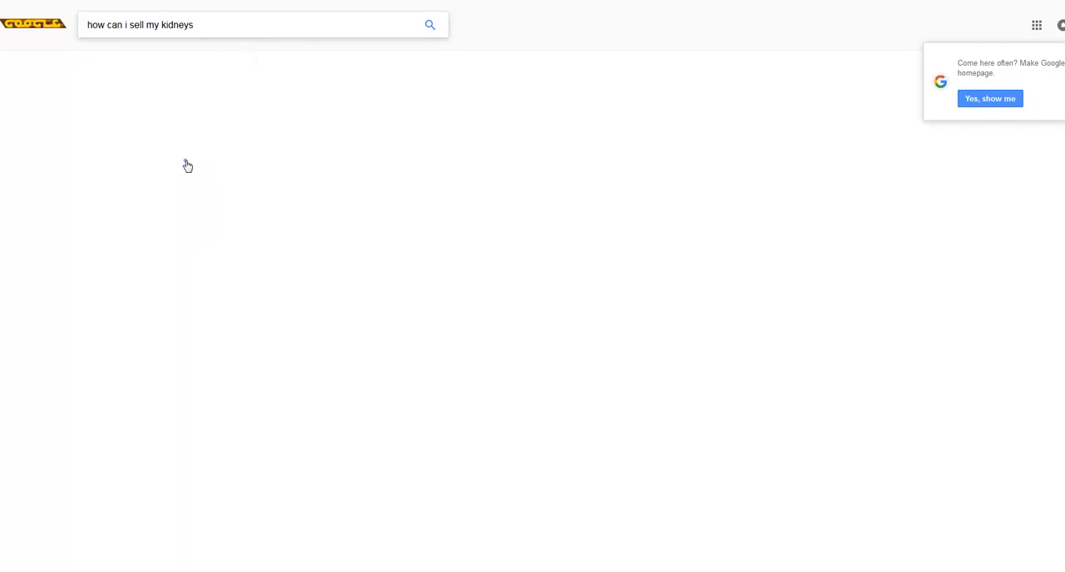
- Read the Quora question about selling a kidney and scroll through its answers
click(429, 24)
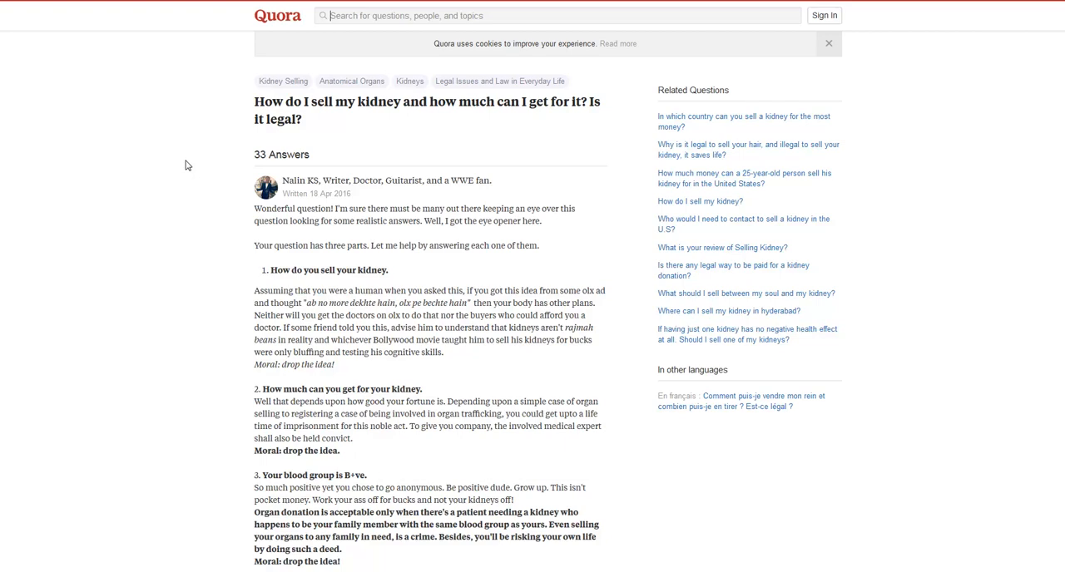
mouse_move(200, 183)
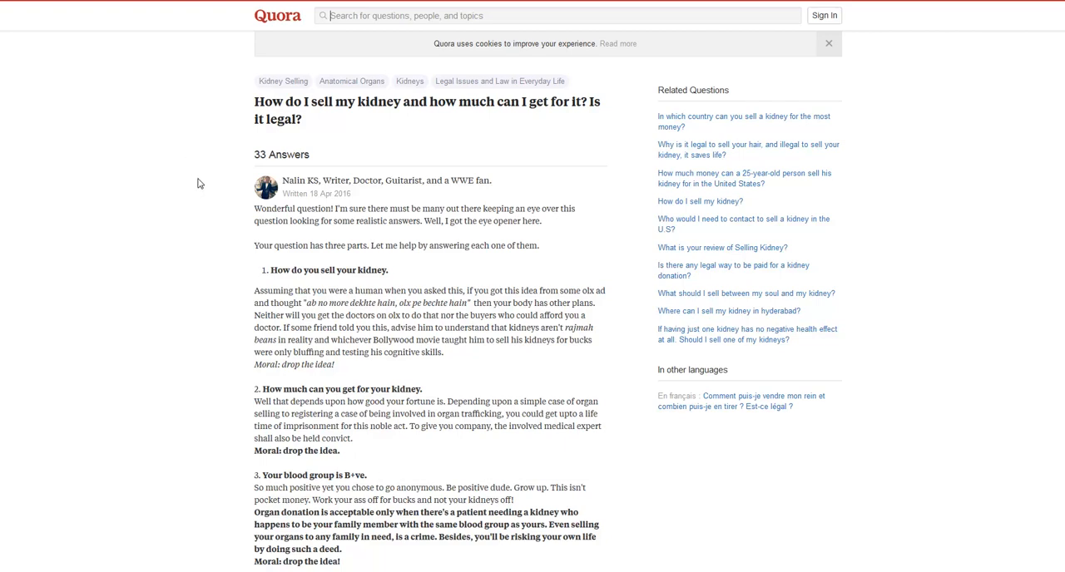
scroll(down, 3)
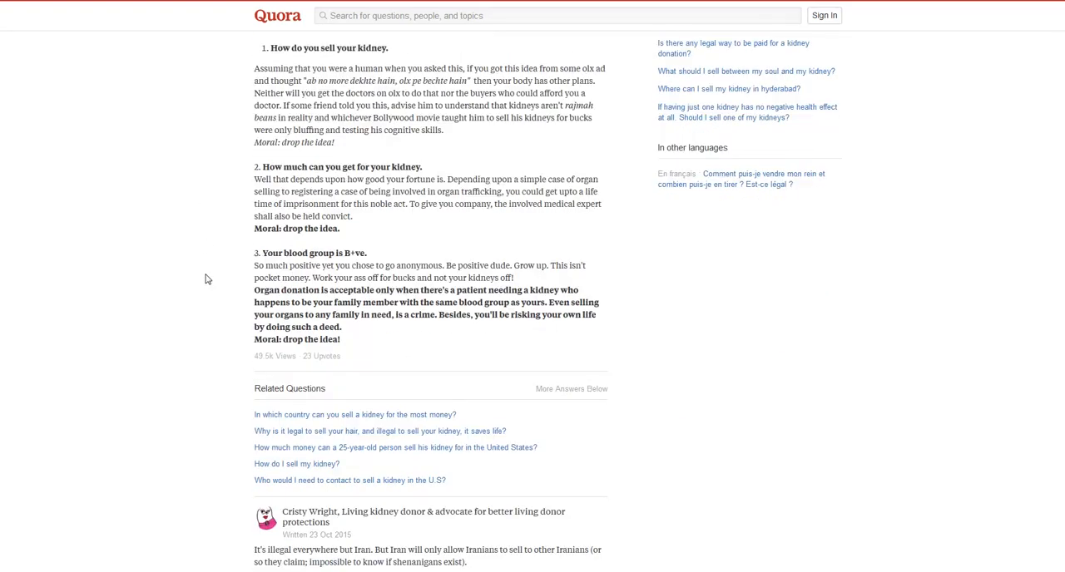
scroll(up, 3)
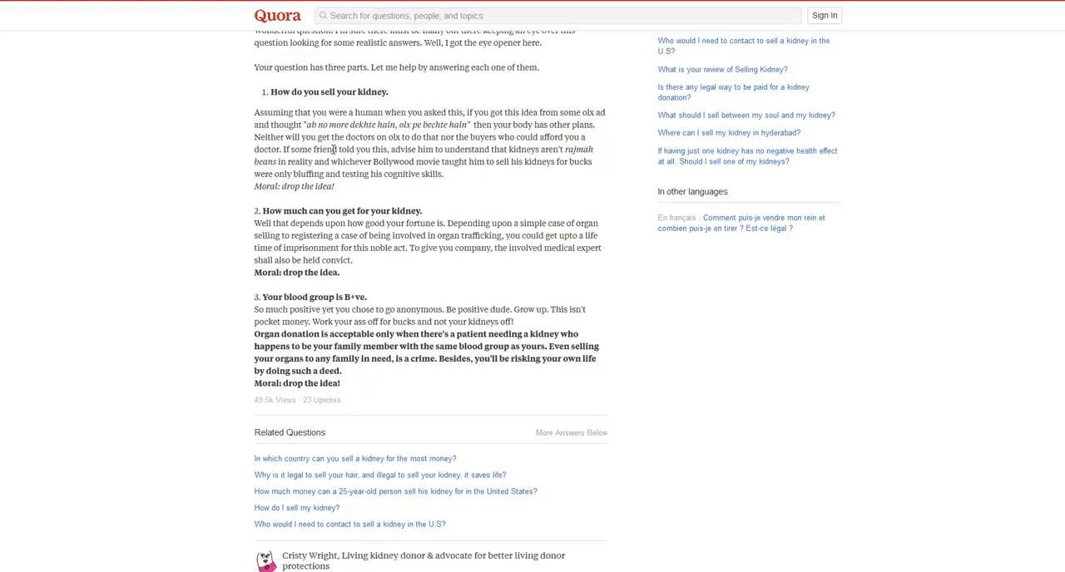
scroll(down, 3)
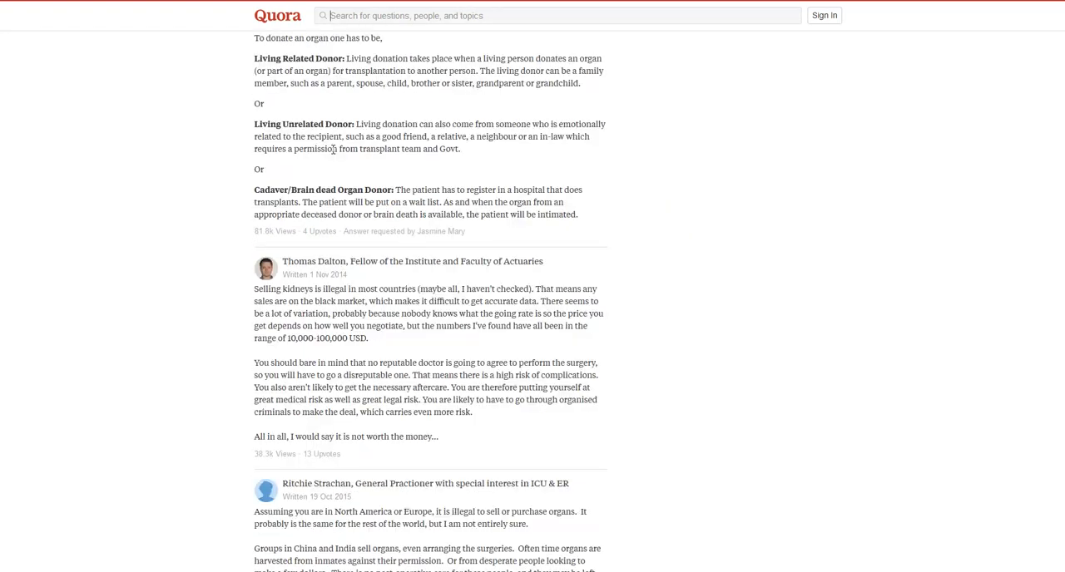
scroll(down, 3)
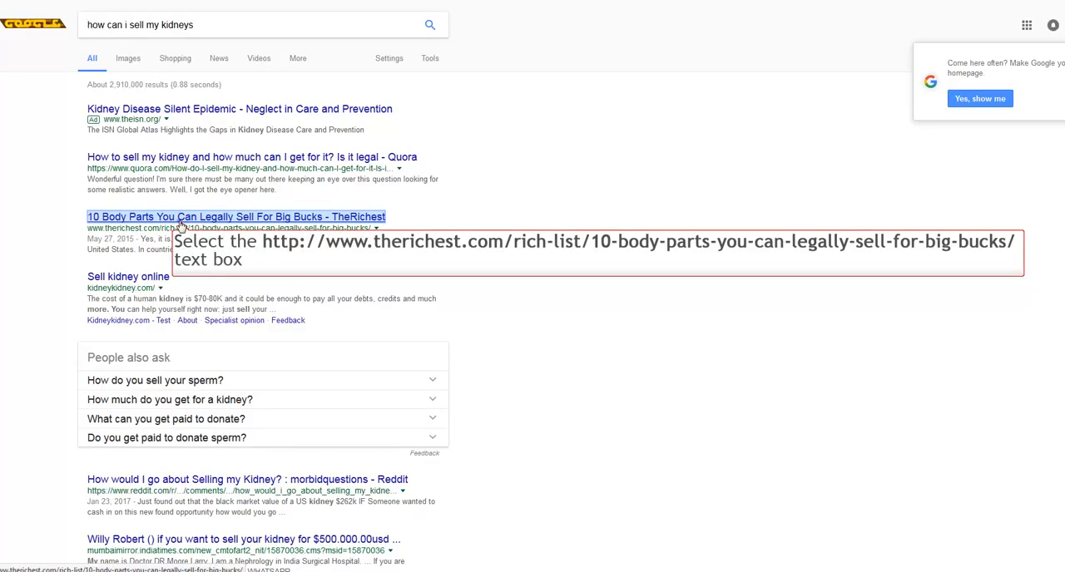
- Open TheRichest article on 10 body parts you can legally sell
click(237, 217)
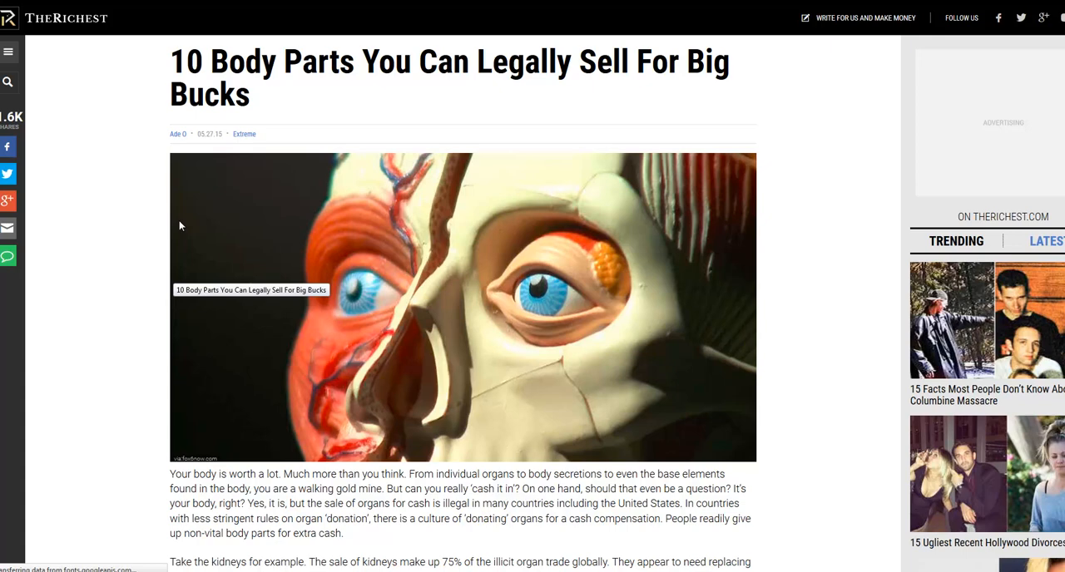
mouse_move(174, 249)
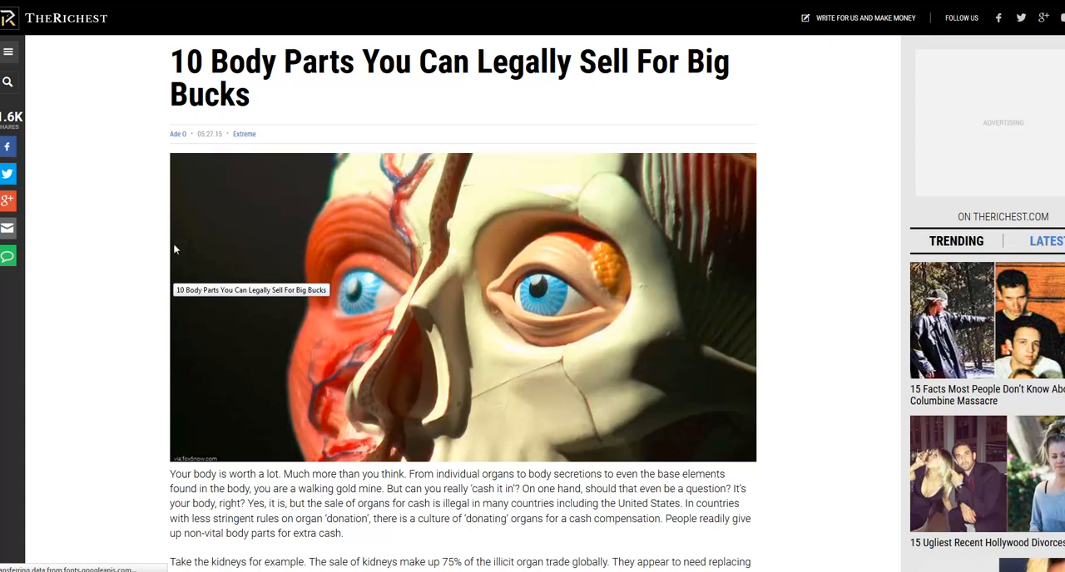
scroll(down, 3)
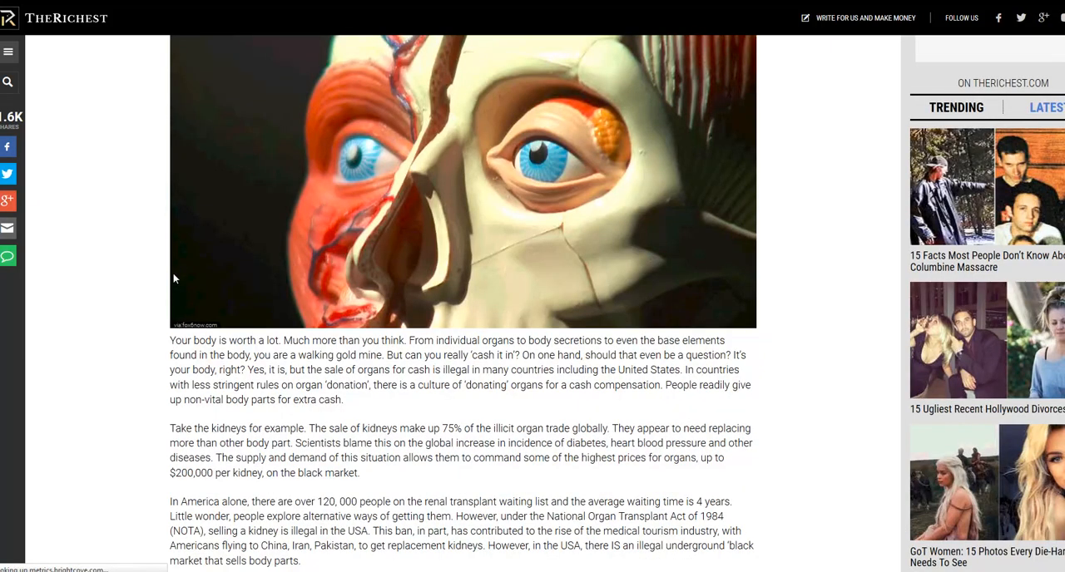
- Scroll the article past the Blood and Hair entries down to 8. Plasma (Up to $4,800)
scroll(down, 3)
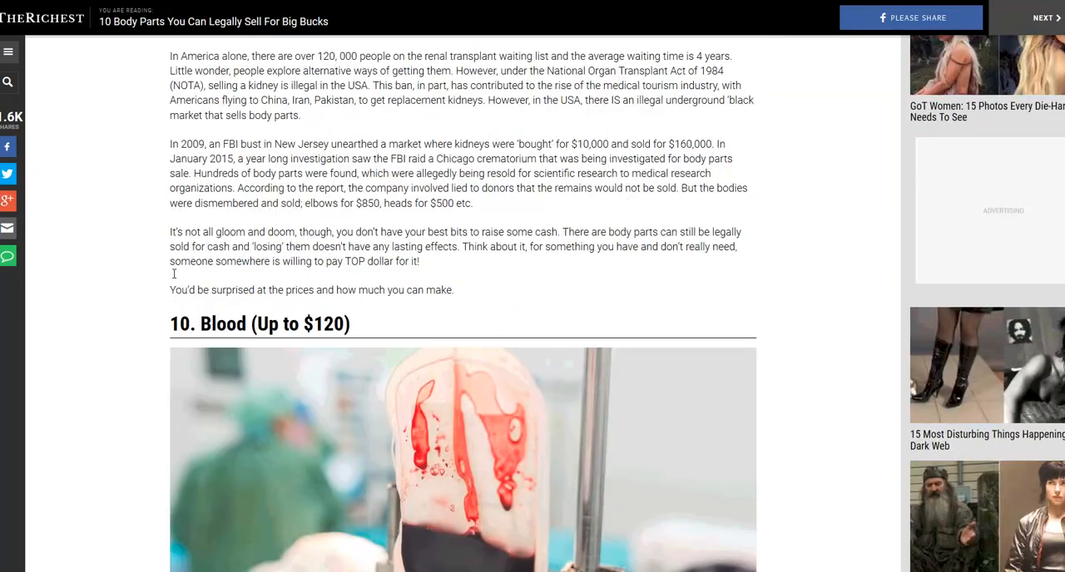
scroll(down, 3)
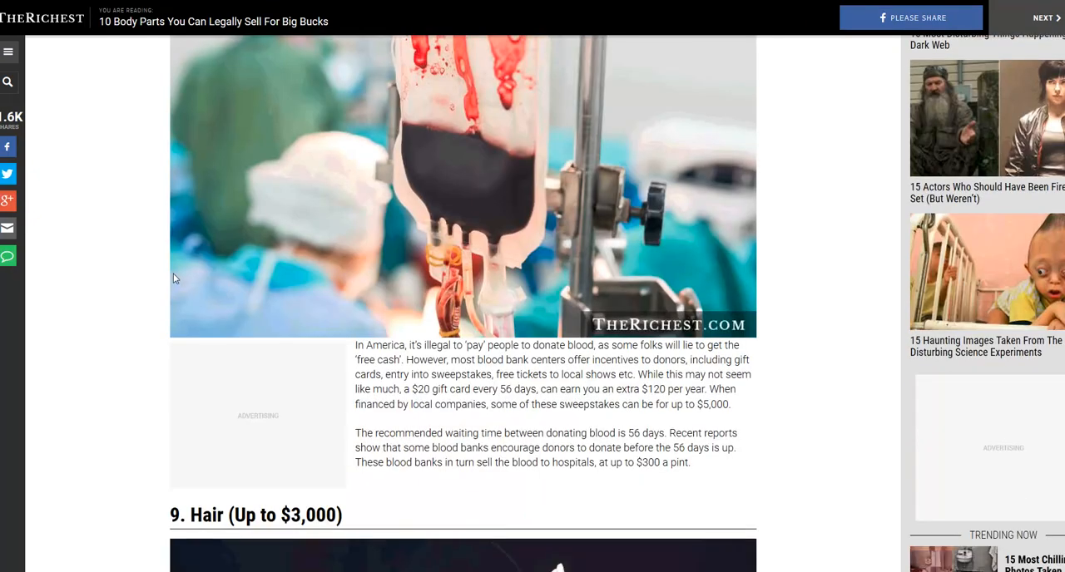
scroll(up, 3)
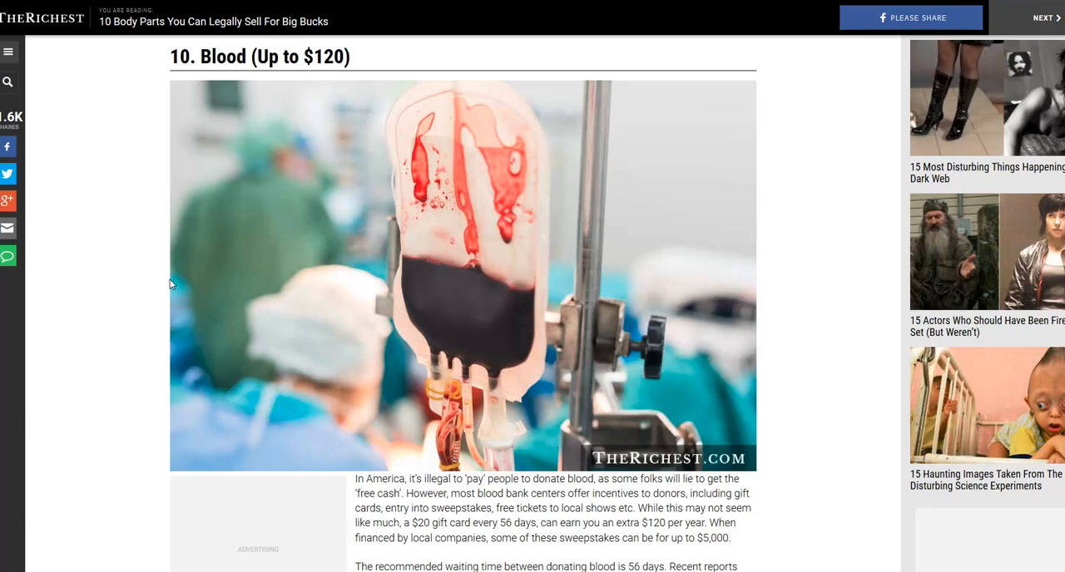
scroll(down, 3)
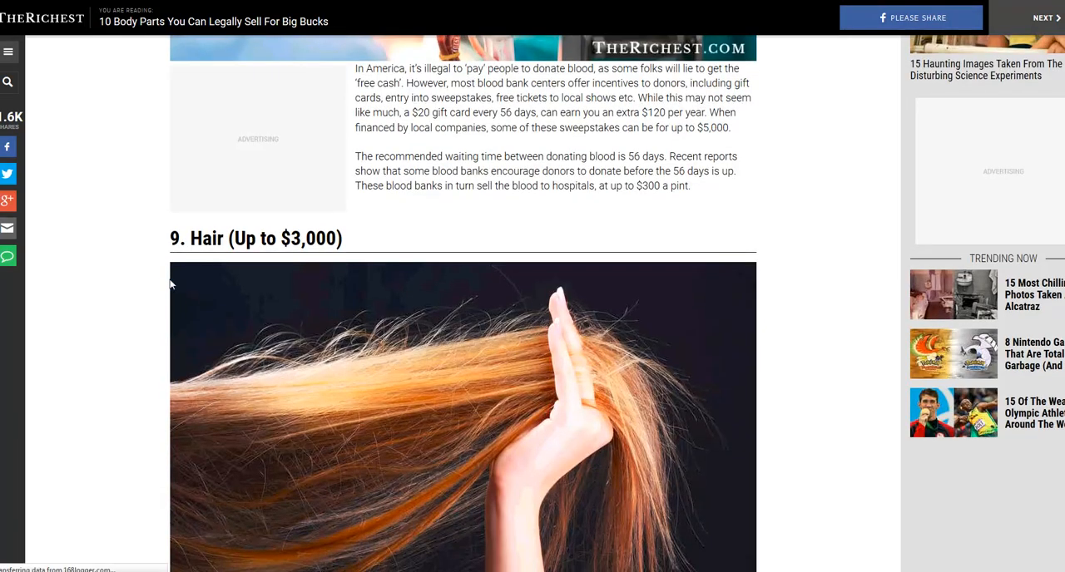
scroll(down, 3)
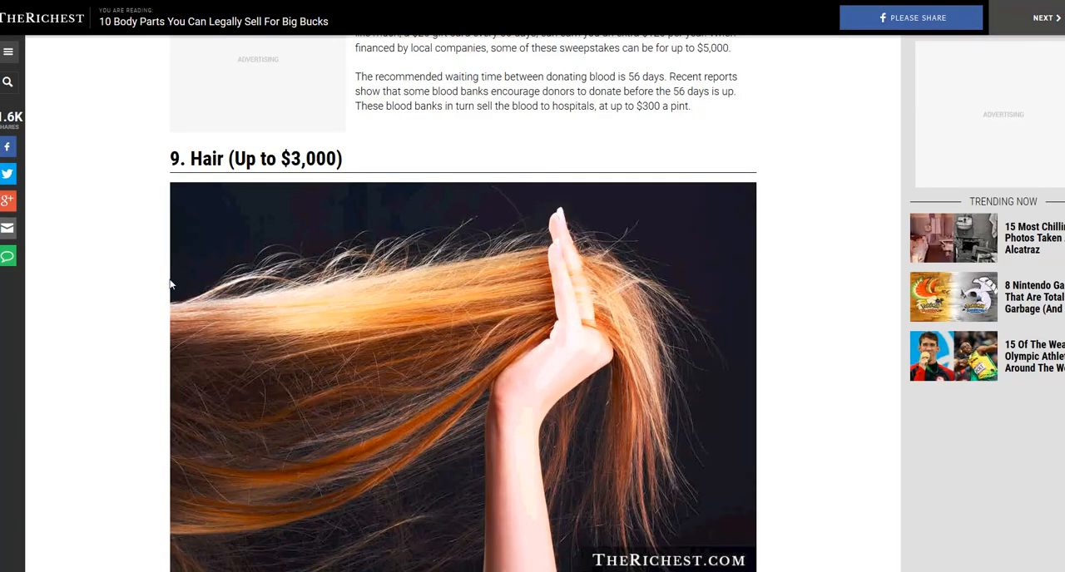
scroll(down, 3)
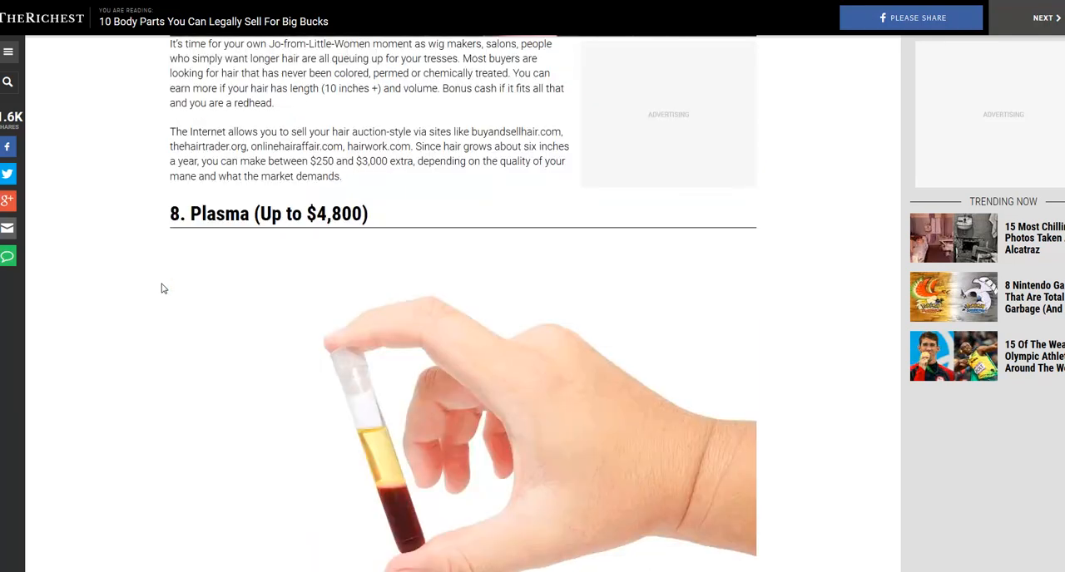
scroll(down, 3)
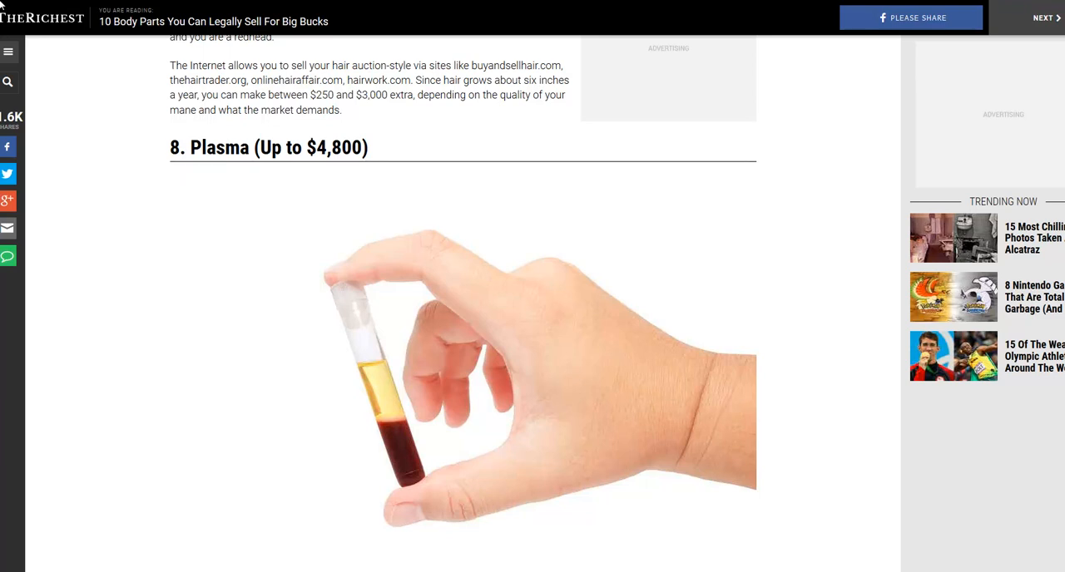
mouse_move(326, 159)
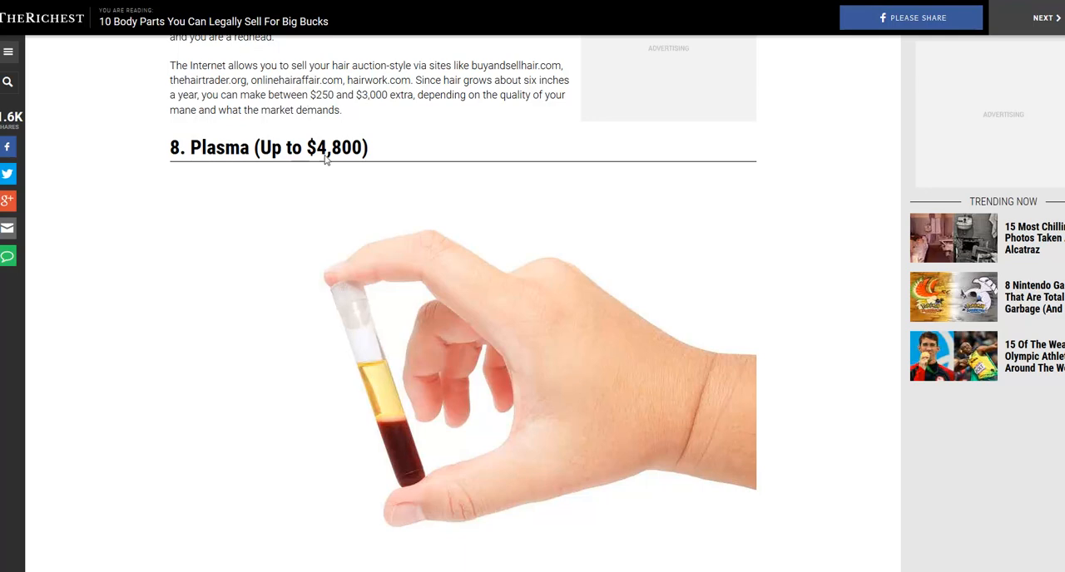
scroll(down, 3)
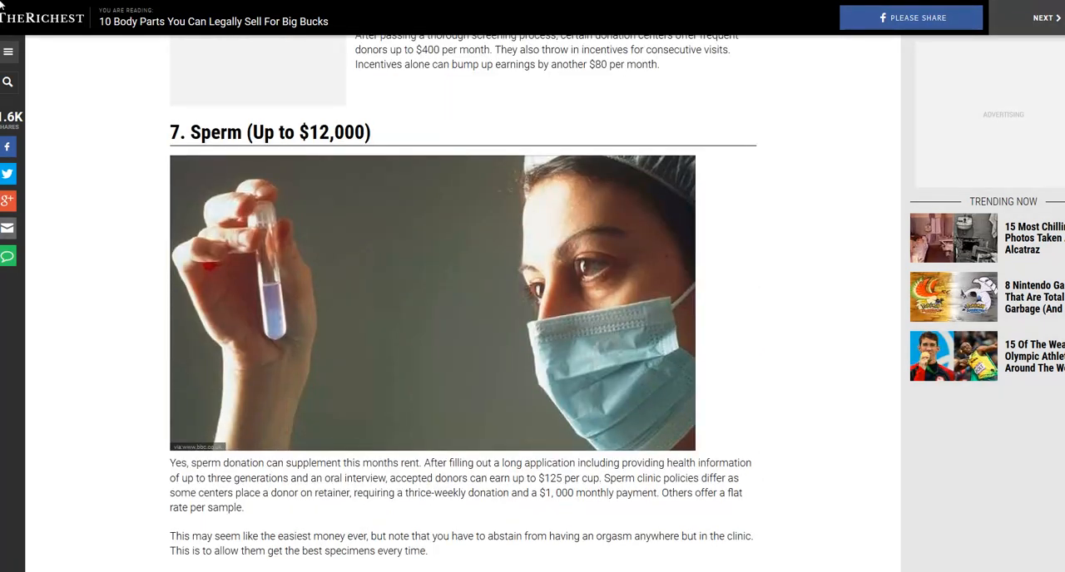
mouse_move(330, 205)
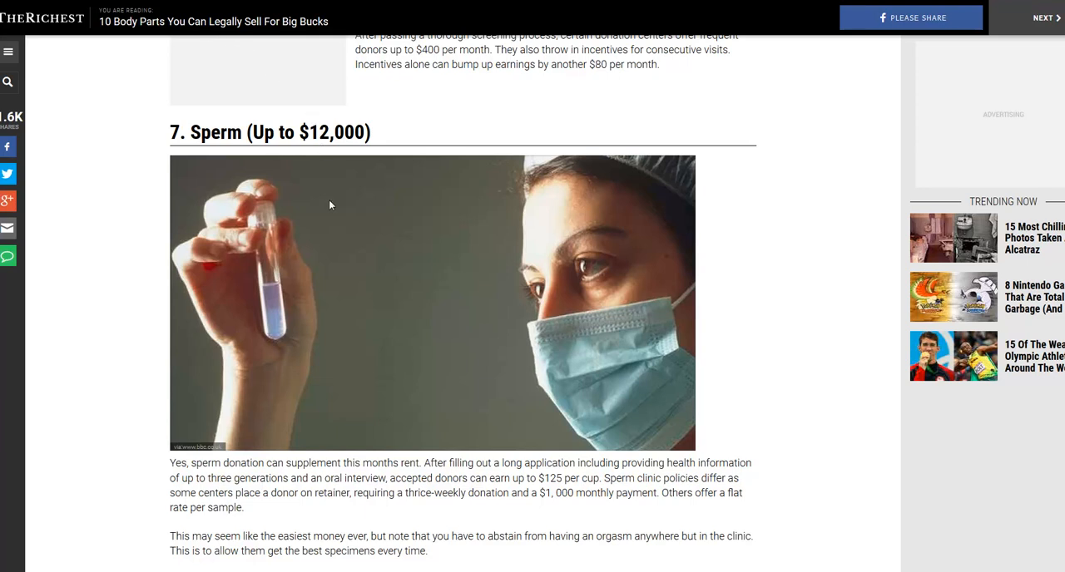
- Scroll through Sperm, Feces, Bone Marrow, Breast Milk, Eggs and Womb entries, then back up to 4. Breast Milk ($23,000)
scroll(down, 3)
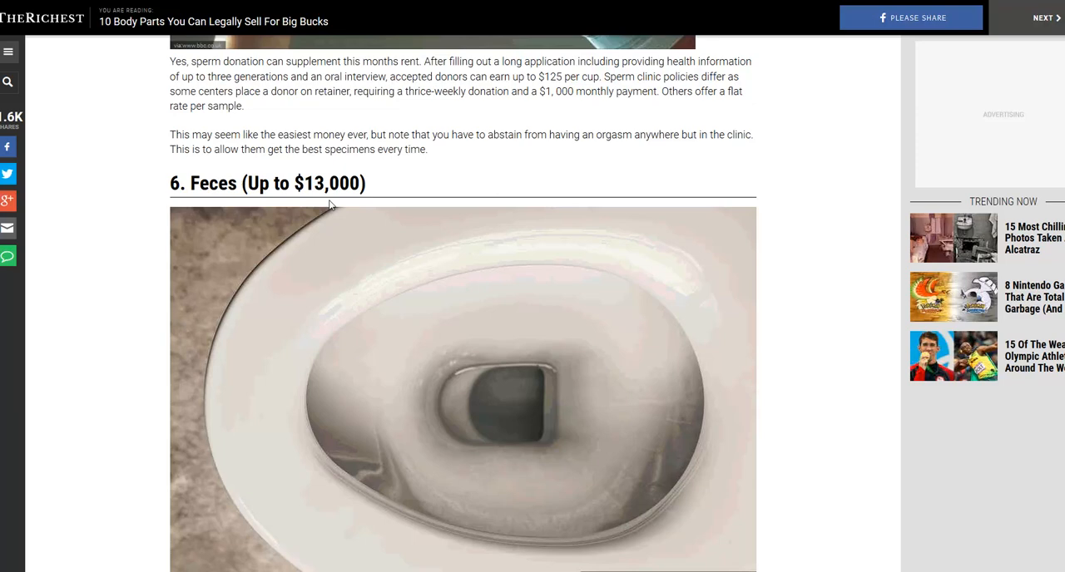
scroll(down, 3)
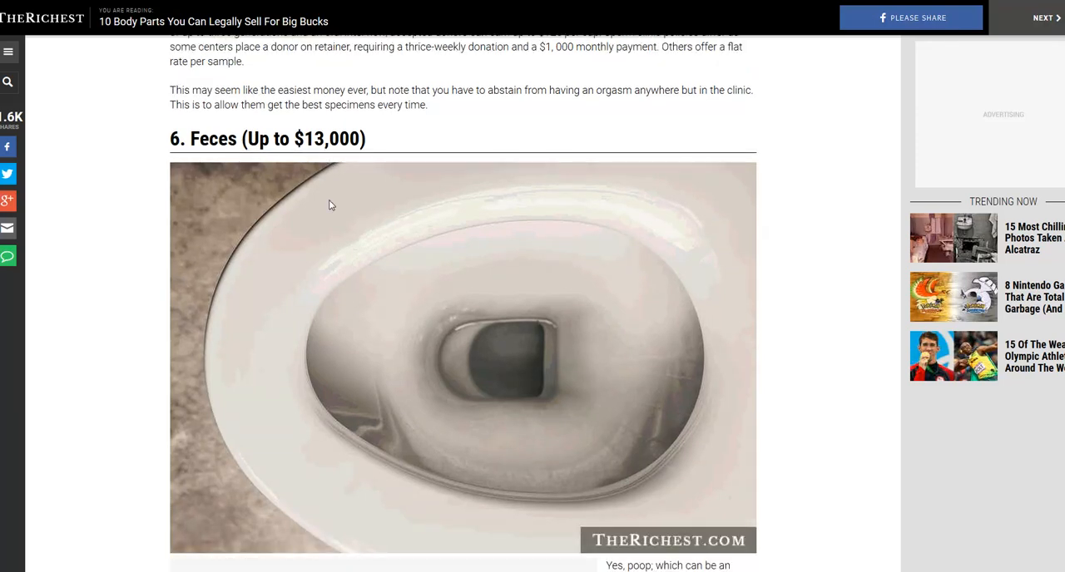
scroll(down, 3)
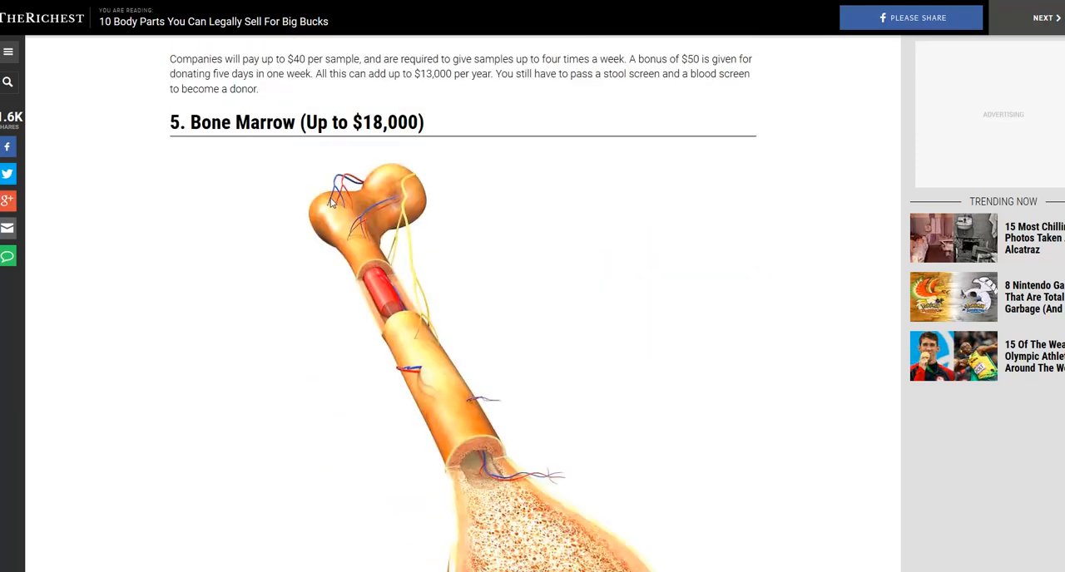
scroll(down, 3)
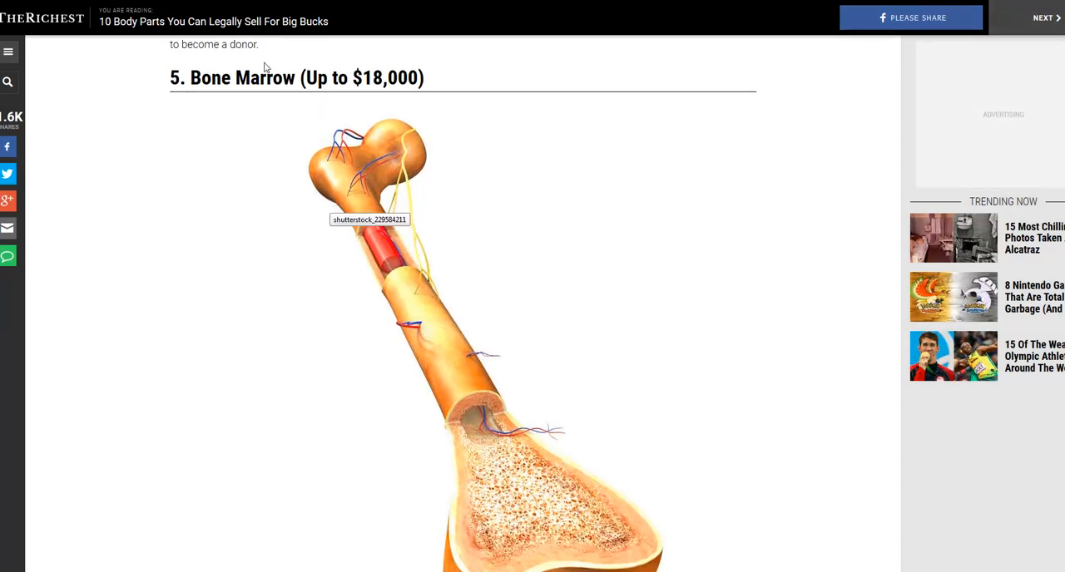
scroll(down, 3)
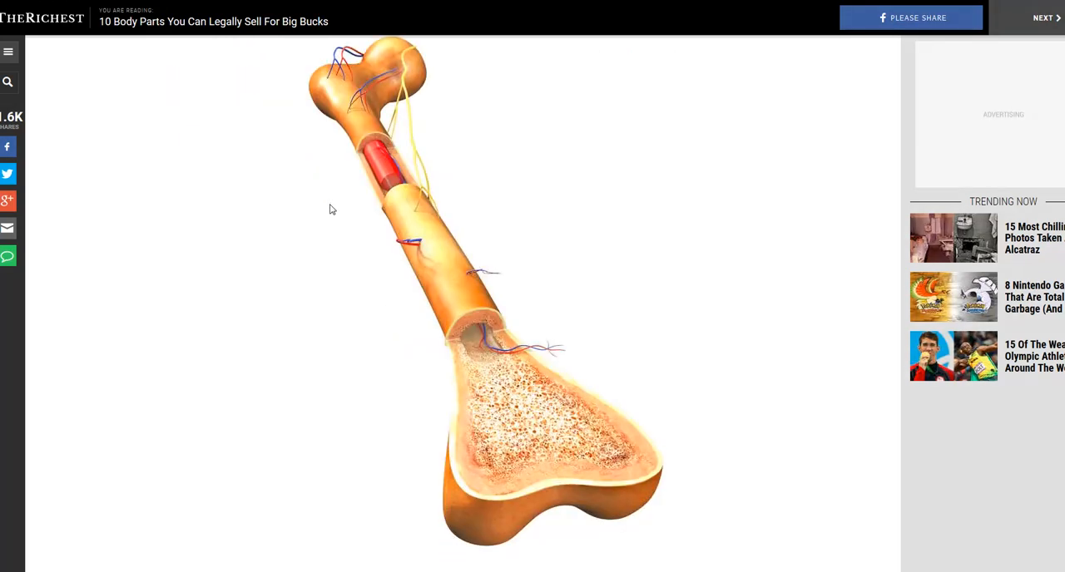
scroll(down, 3)
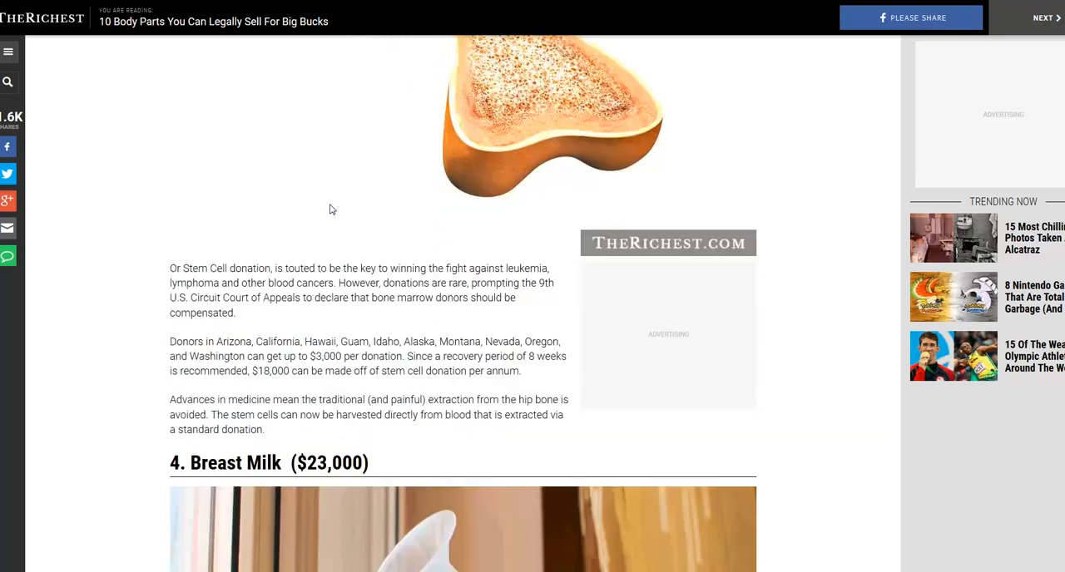
scroll(down, 3)
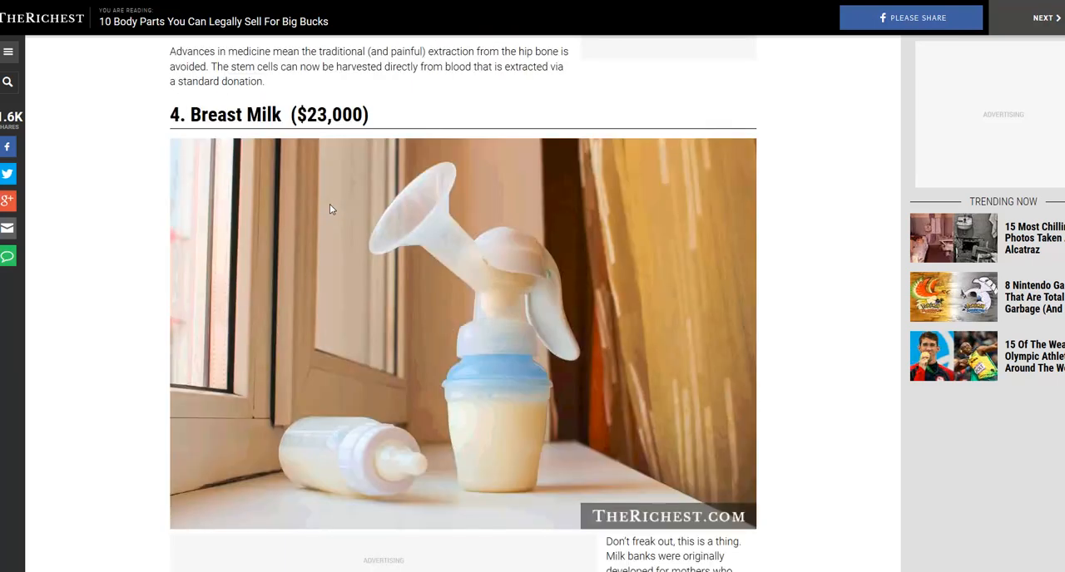
scroll(down, 3)
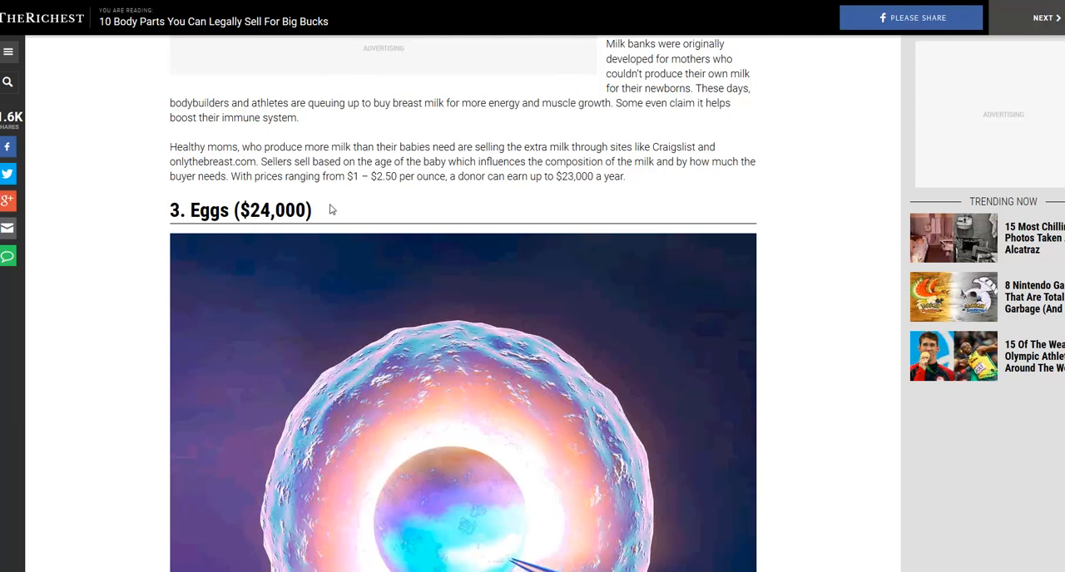
scroll(down, 3)
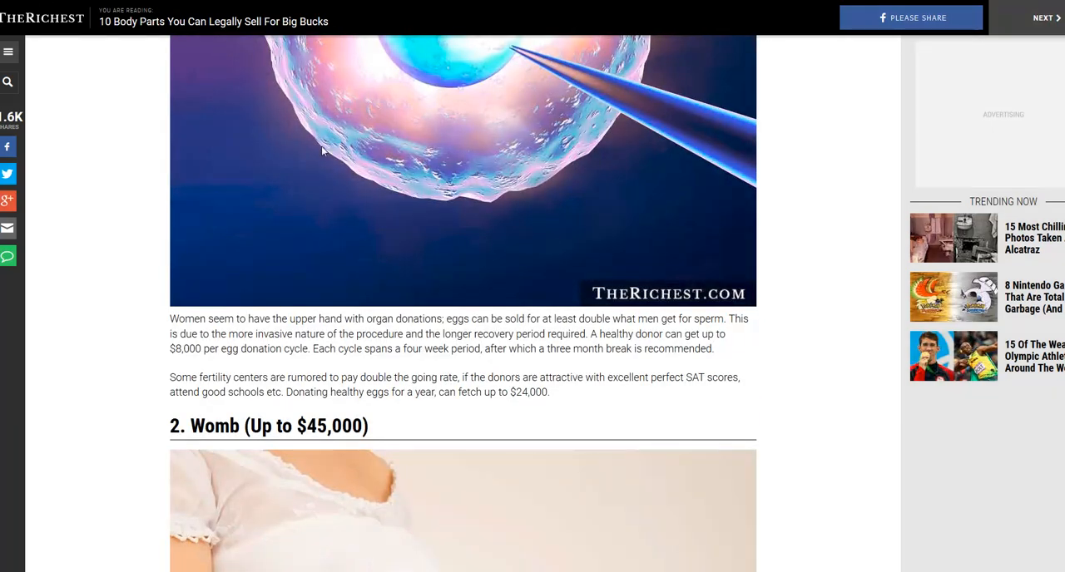
scroll(down, 3)
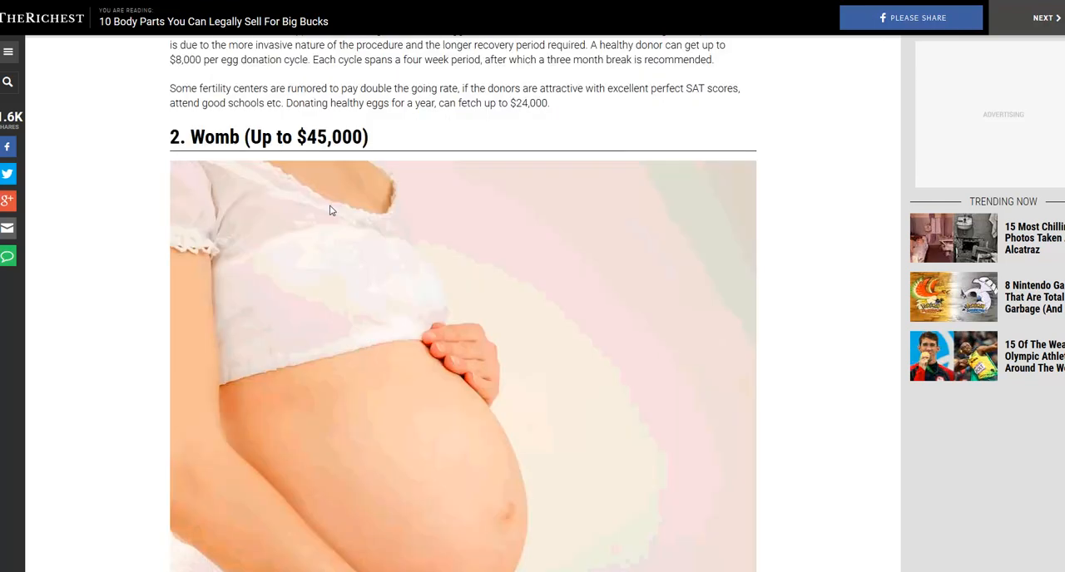
scroll(down, 3)
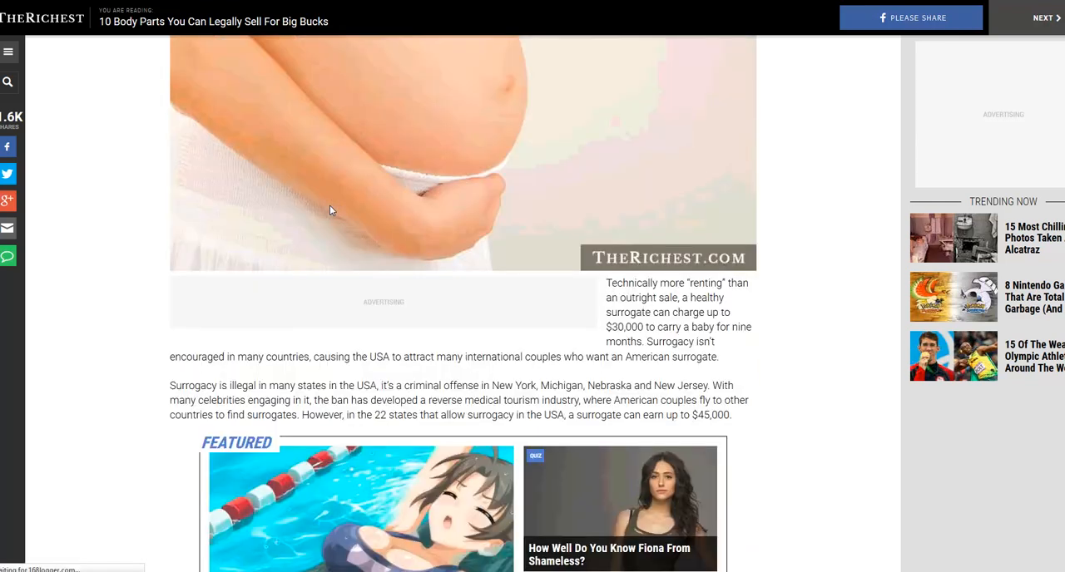
scroll(up, 3)
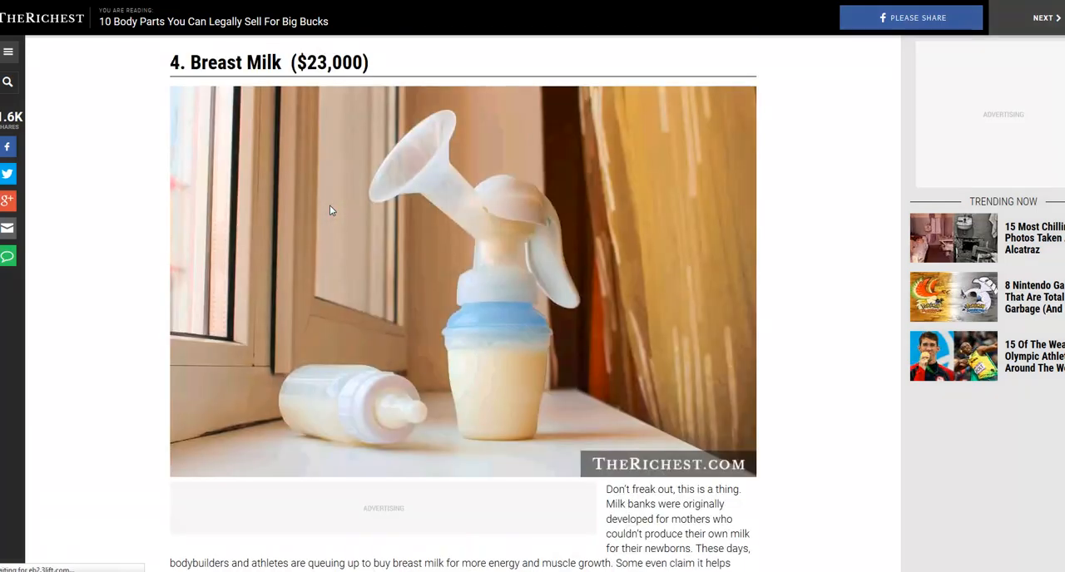
scroll(down, 3)
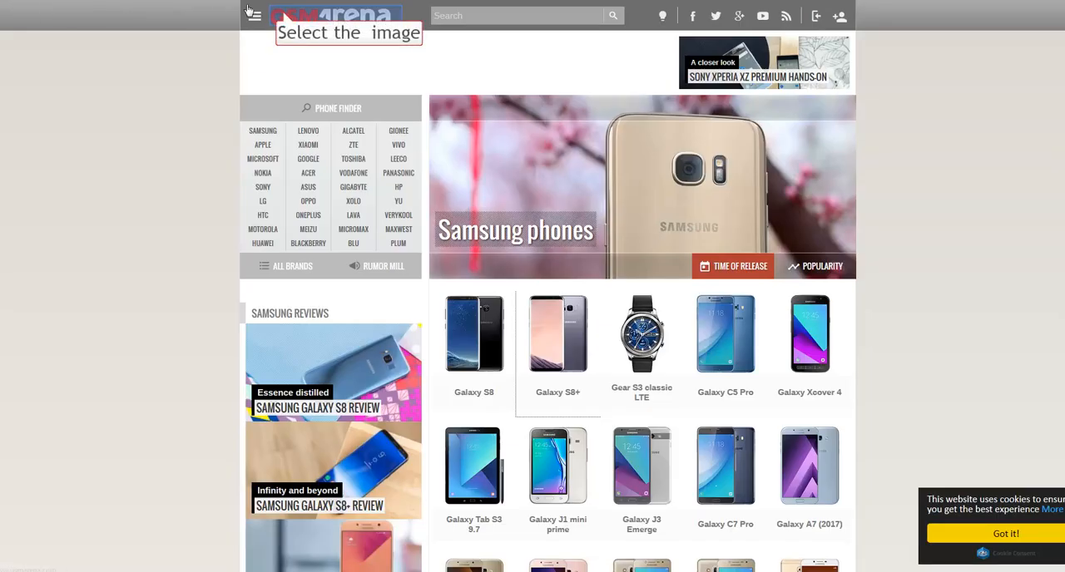
- Return to the GSMArena homepage via the logo and glance down its latest news
click(329, 15)
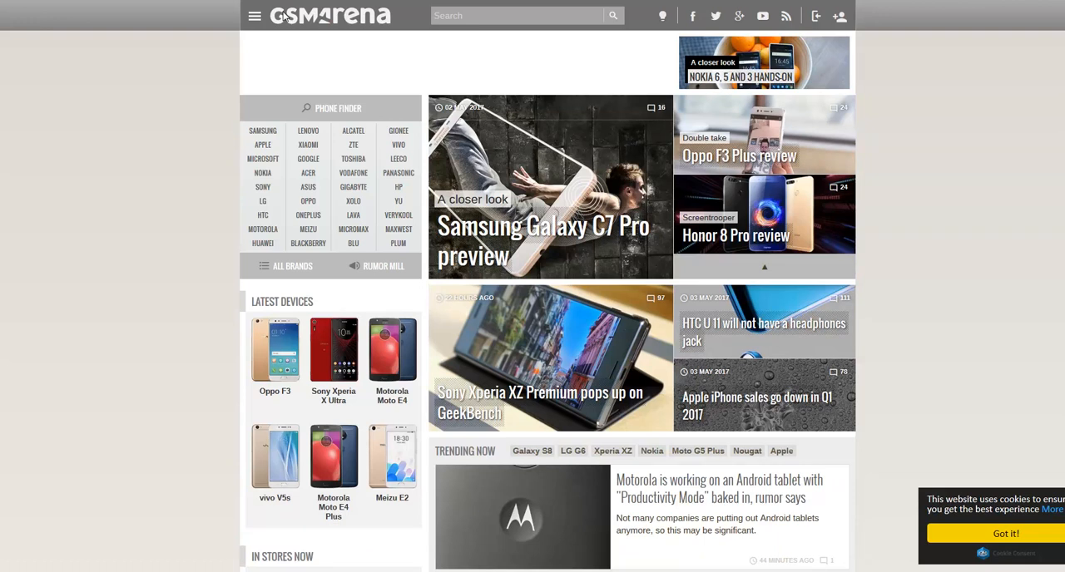
mouse_move(188, 348)
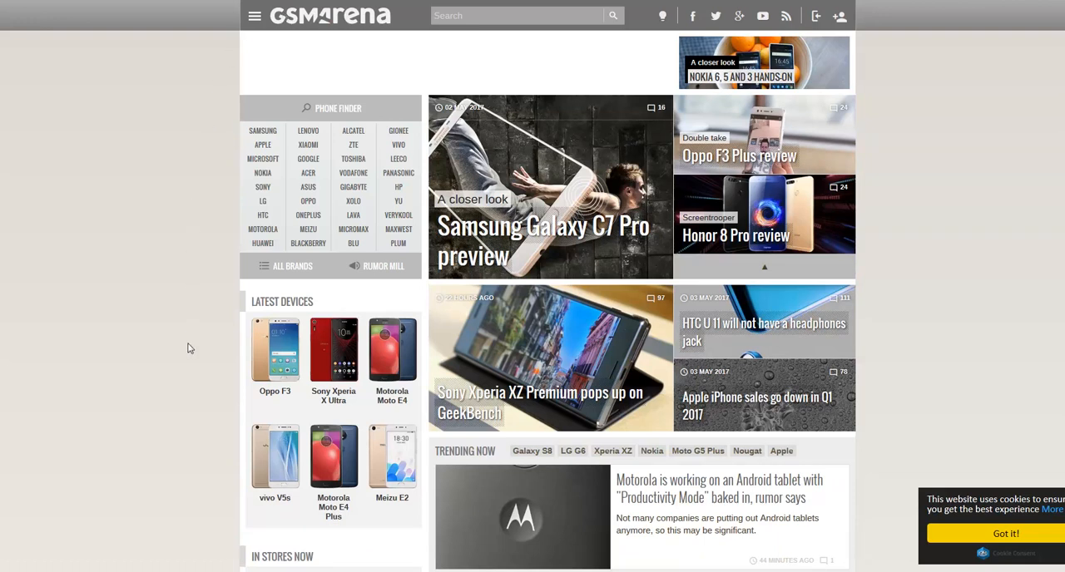
scroll(down, 3)
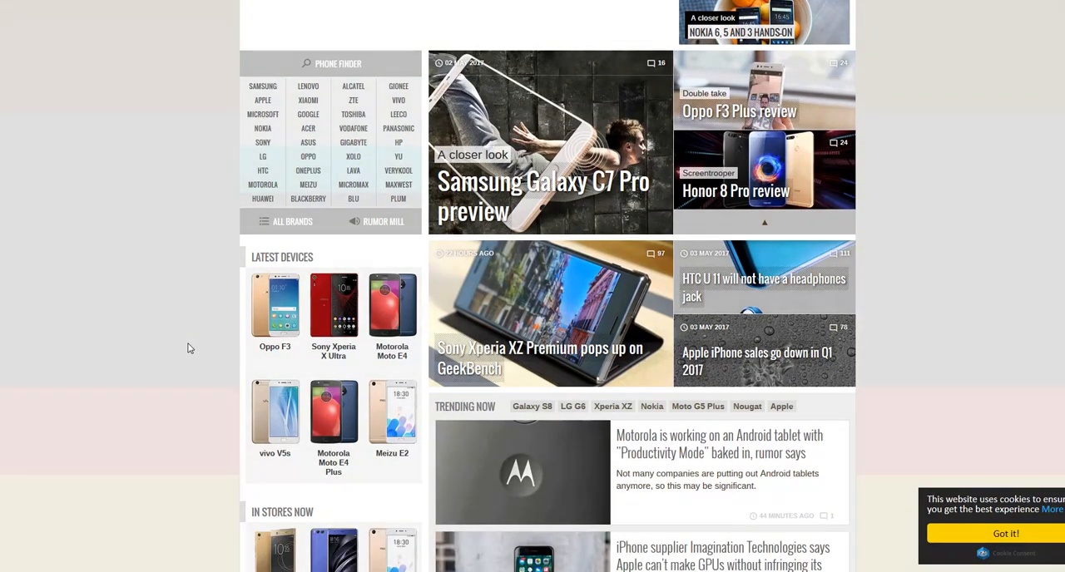
scroll(up, 3)
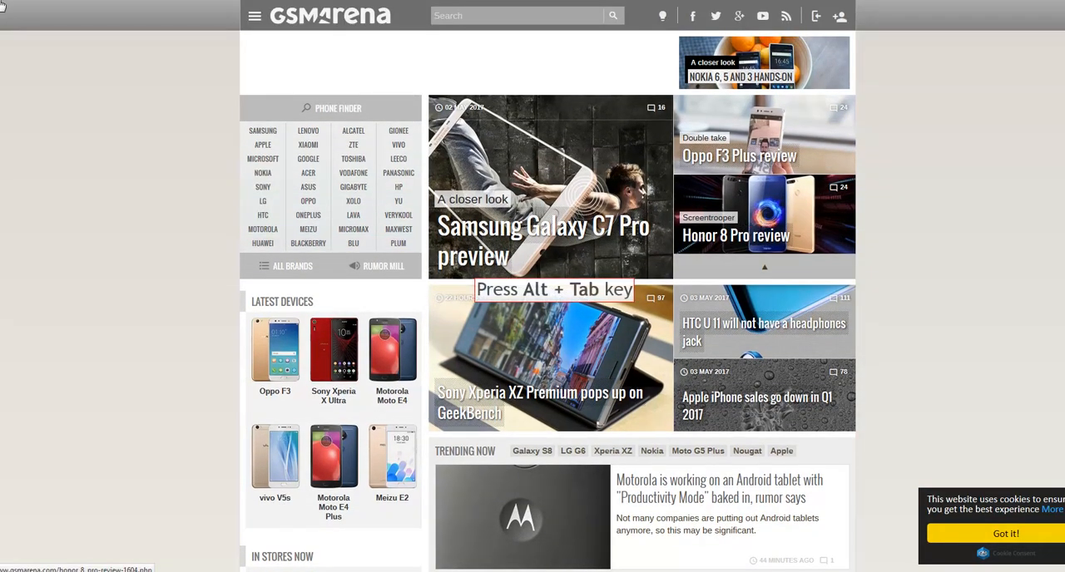